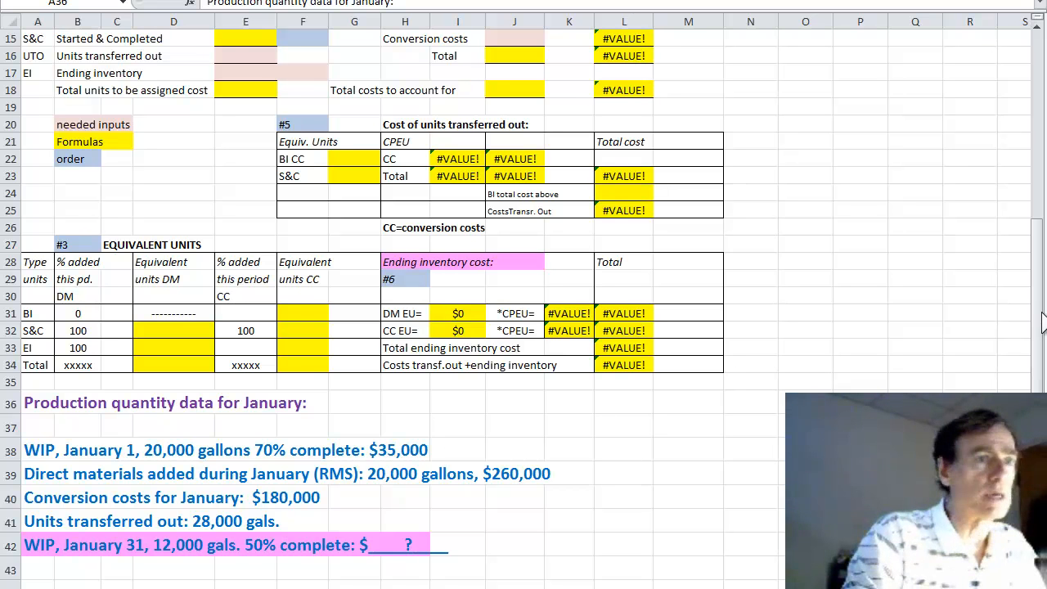
mouse_move(1026, 360)
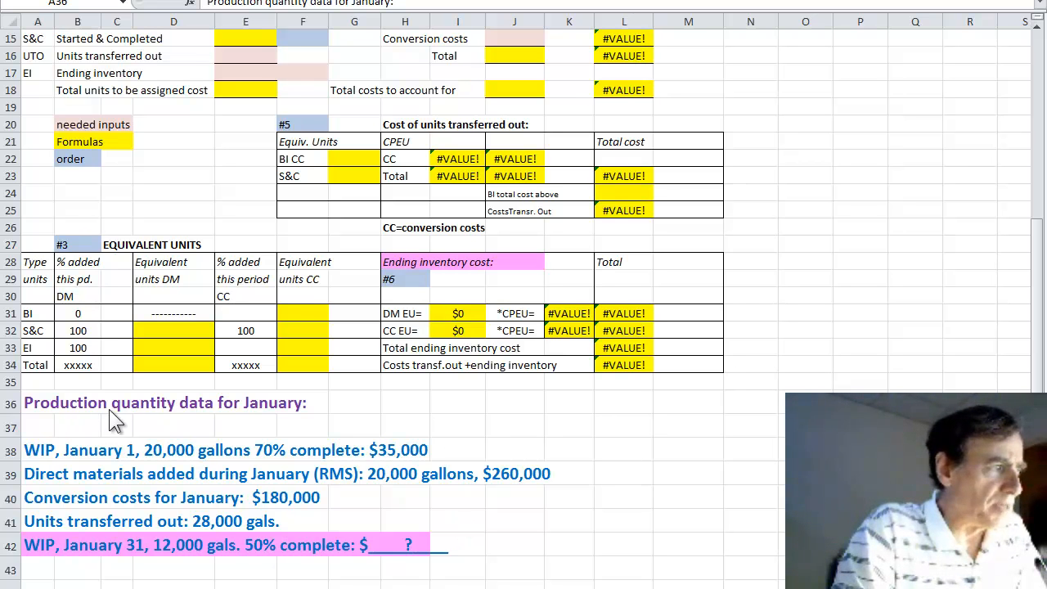
mouse_move(175, 438)
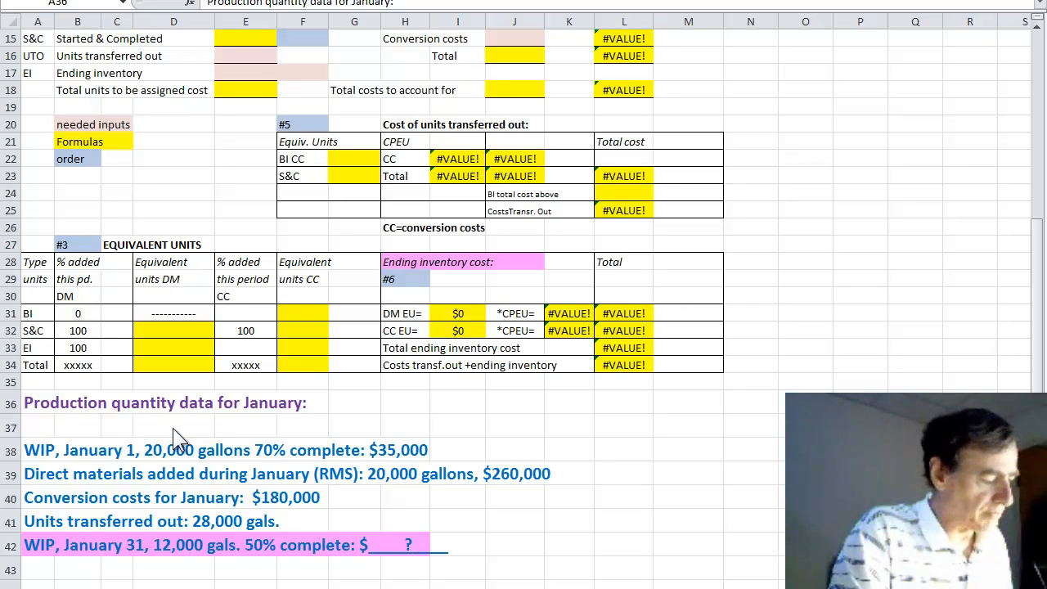
mouse_move(319, 409)
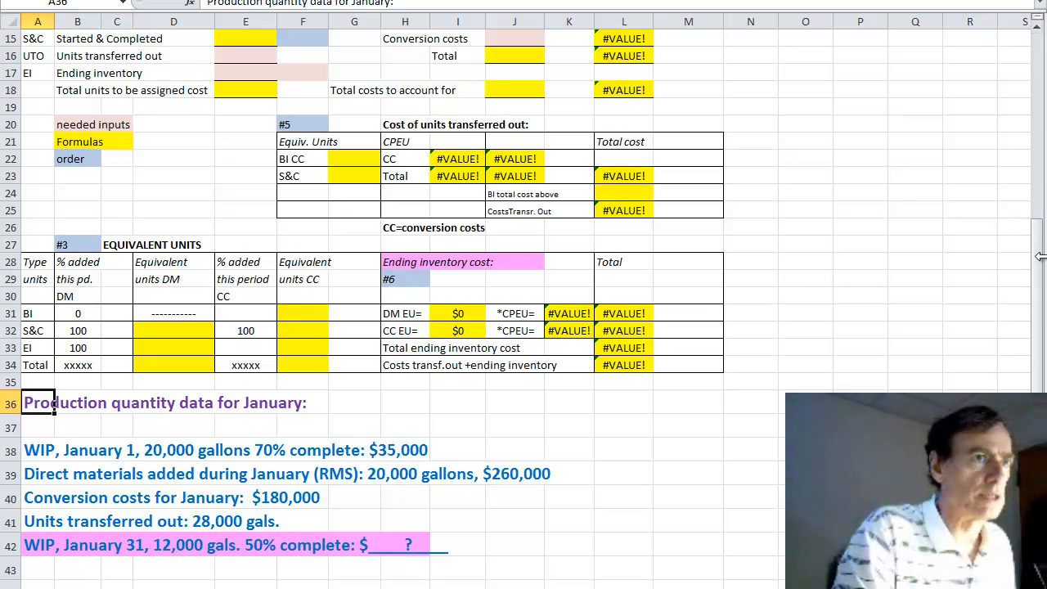
Enter 20,000 as the beginning inventory units in E14.
scroll("up", 3)
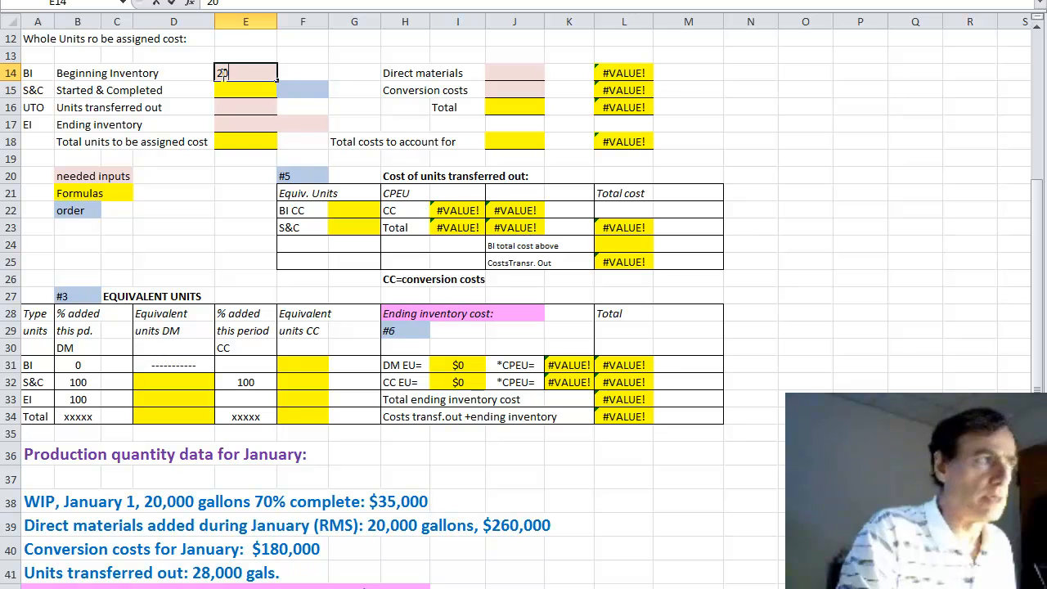
type("20000")
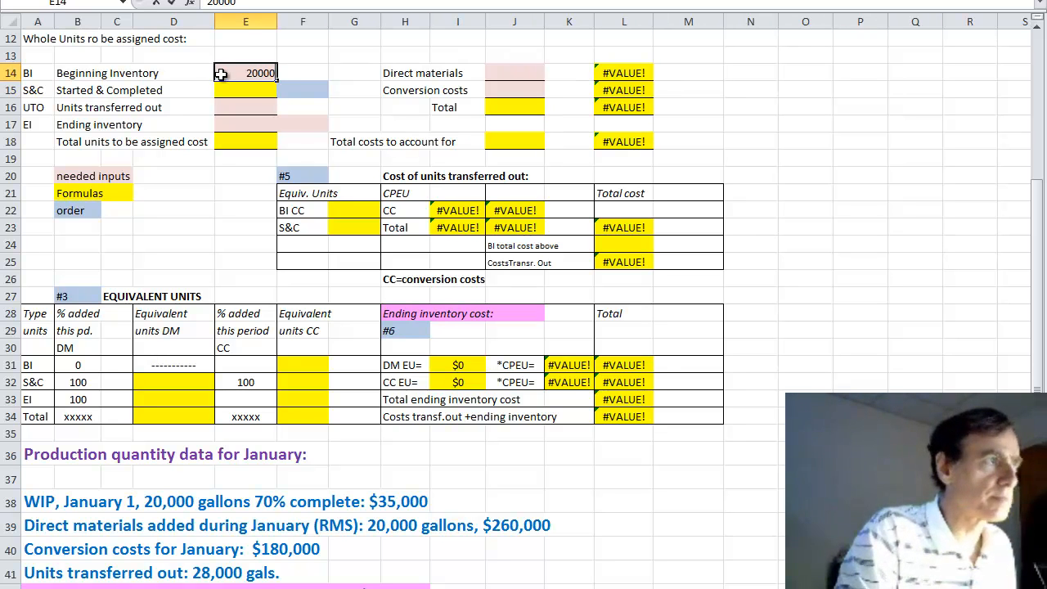
left_click(246, 141)
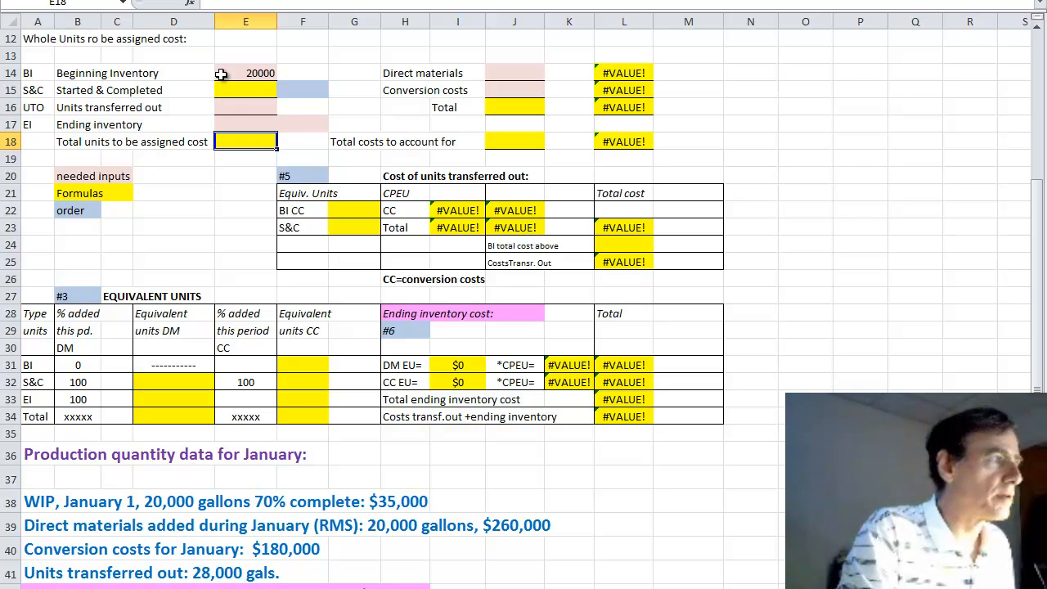
scroll("up", 3)
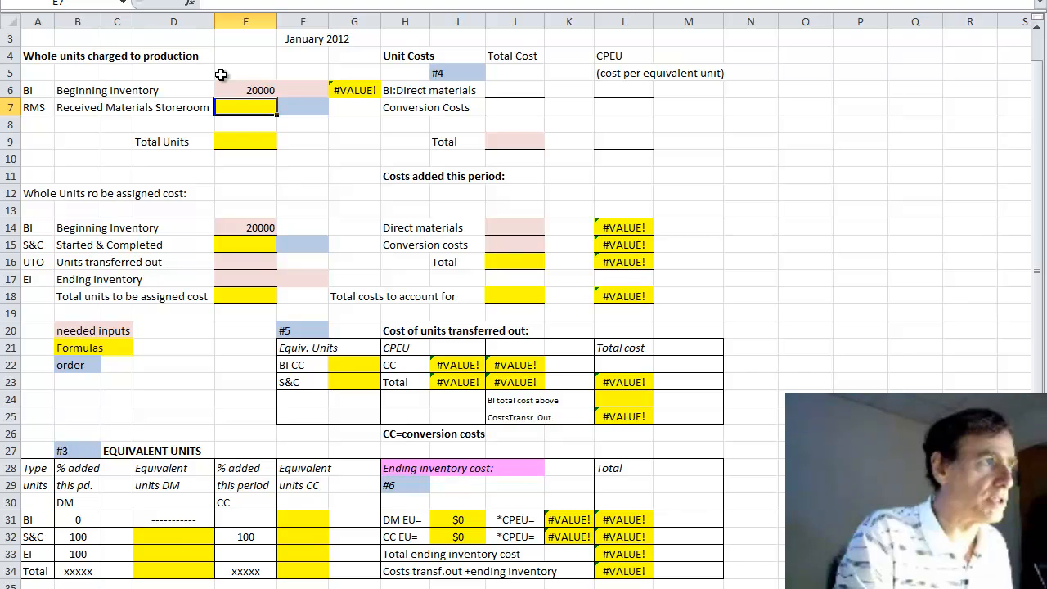
Mark beginning inventory 70% complete in F6 and enter 20,000 units received in E7.
left_click(303, 90)
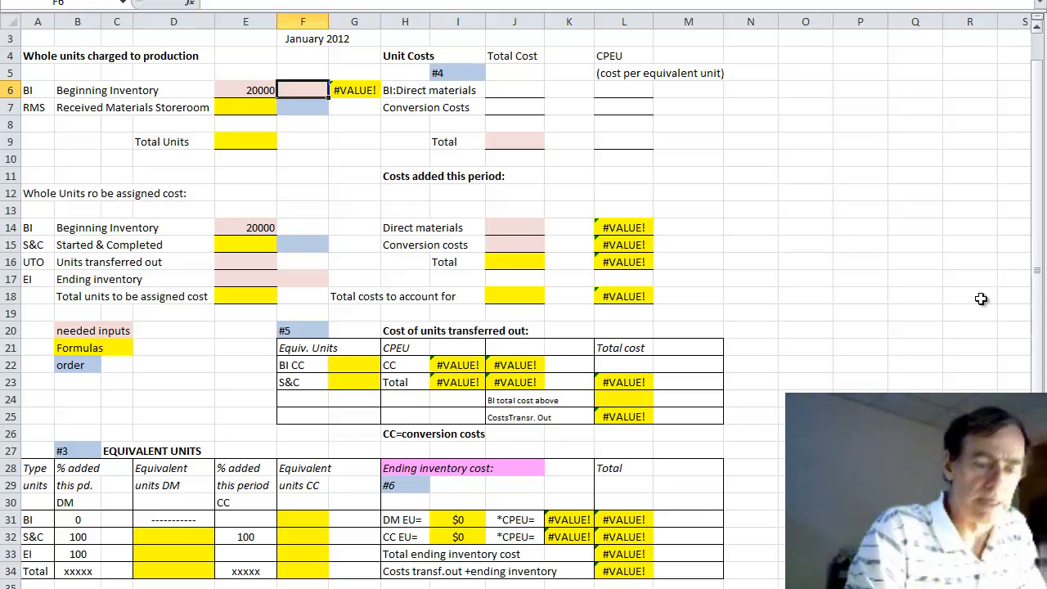
mouse_move(733, 284)
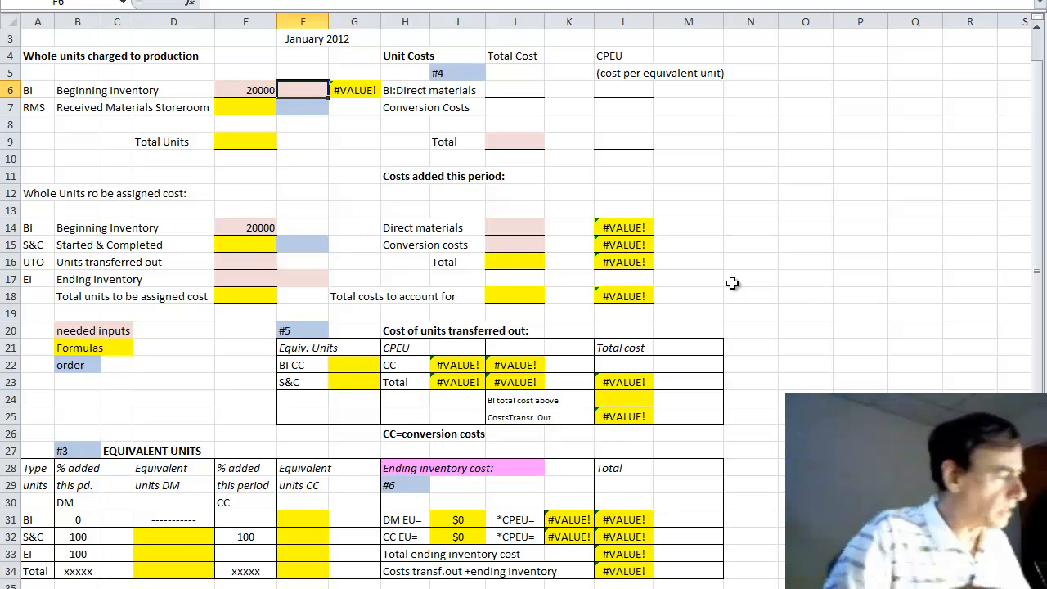
mouse_move(704, 282)
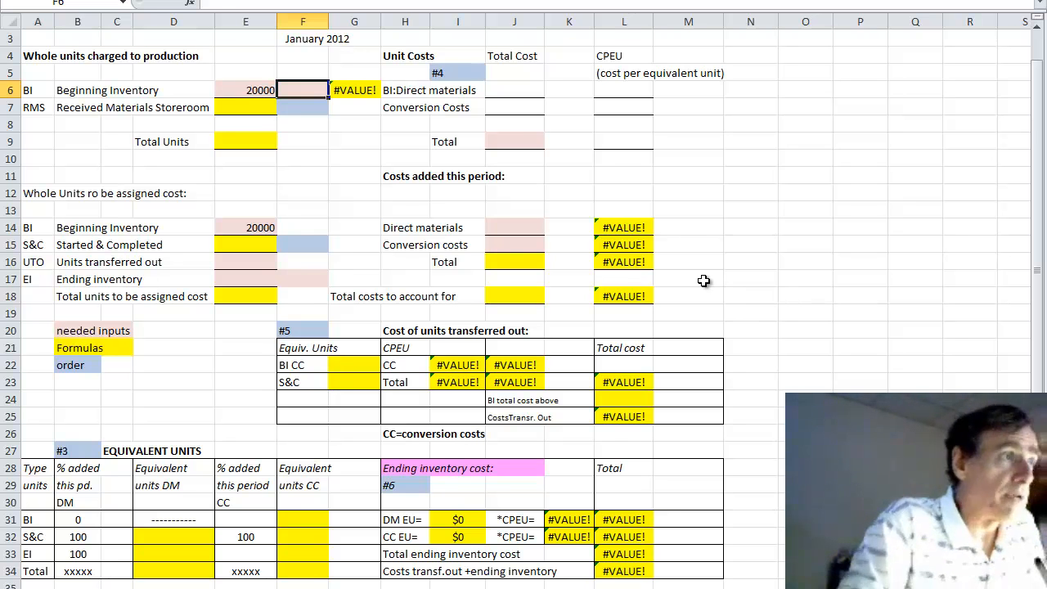
type("701%")
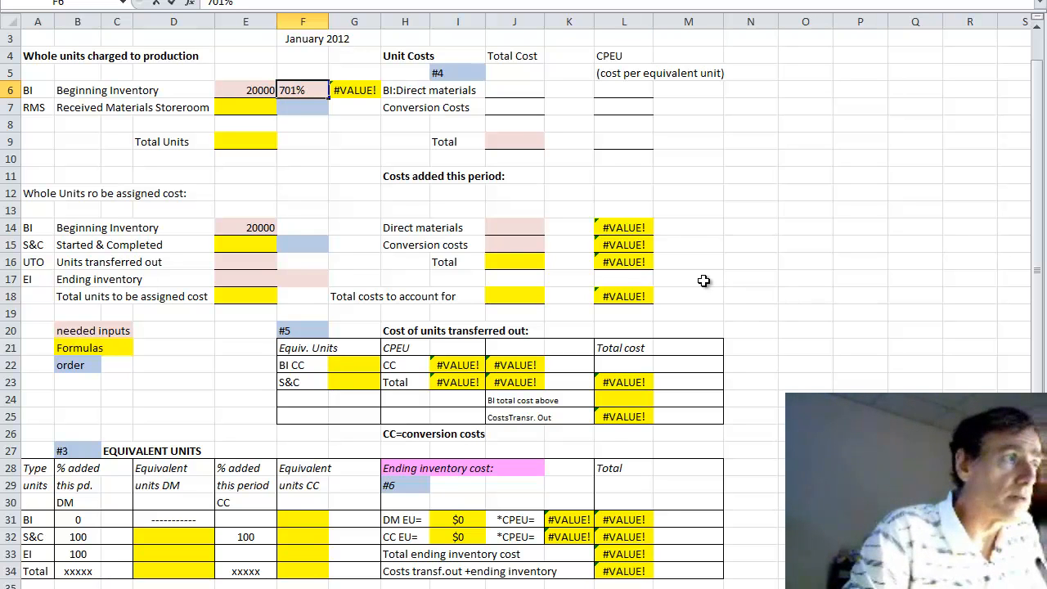
key("Return")
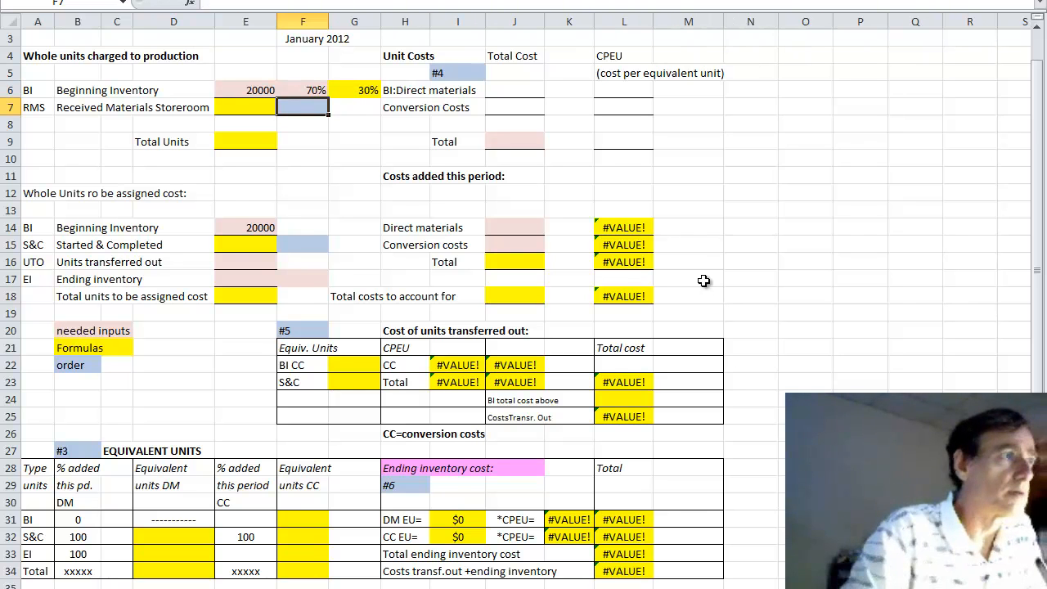
mouse_move(306, 226)
type("20")
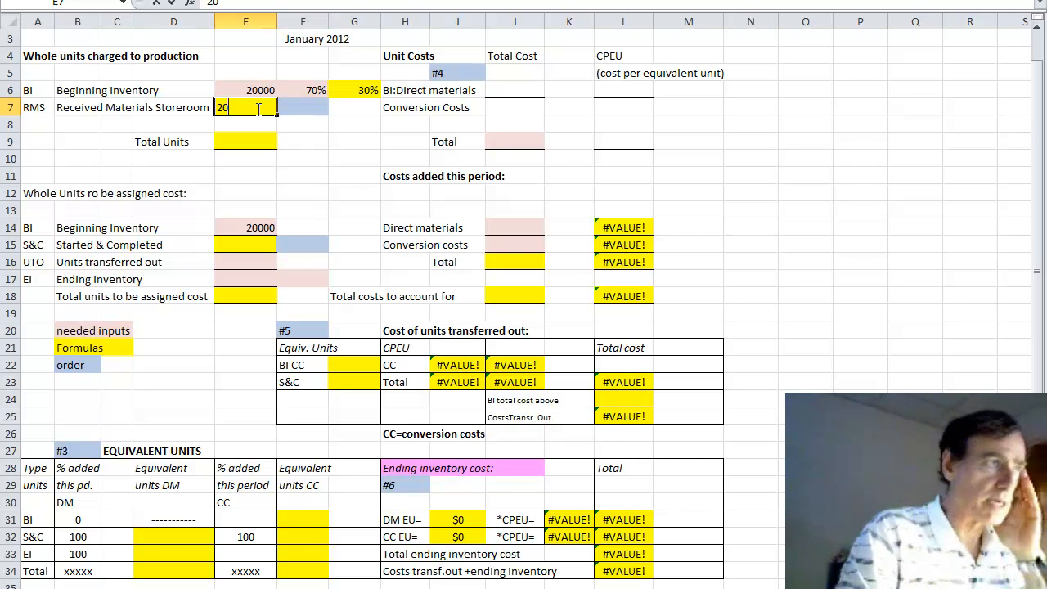
type("000")
key("Return")
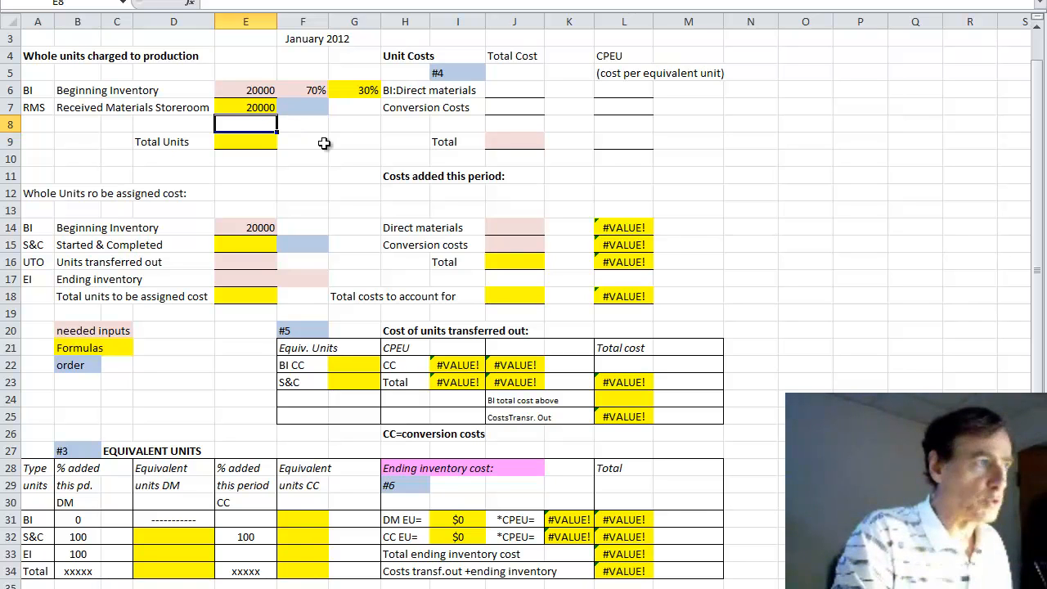
mouse_move(560, 189)
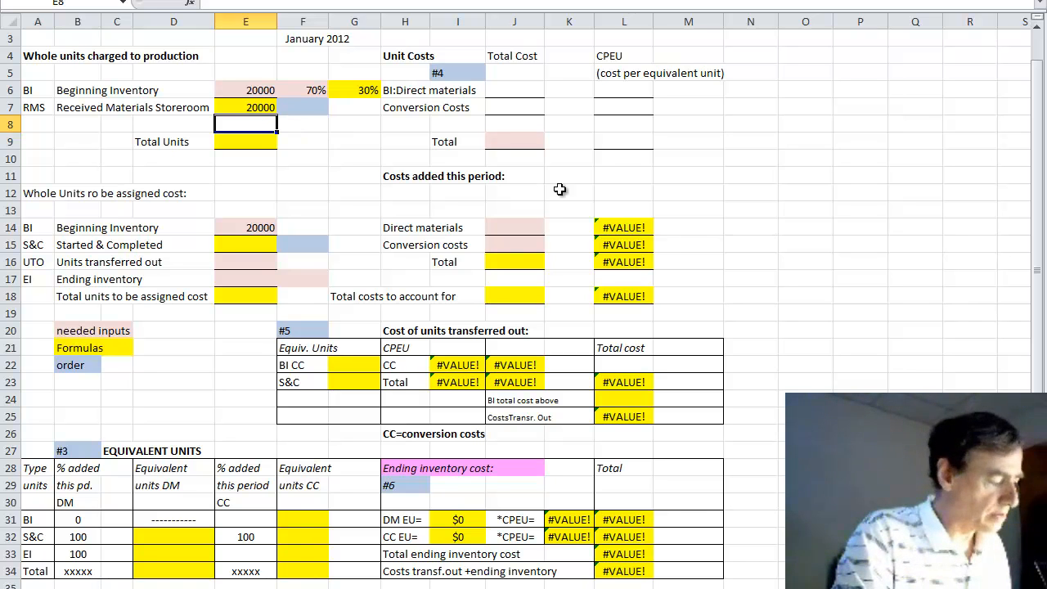
Enter 28,000 units transferred out and 12,000 ending inventory units at 50% complete.
scroll("down", 3)
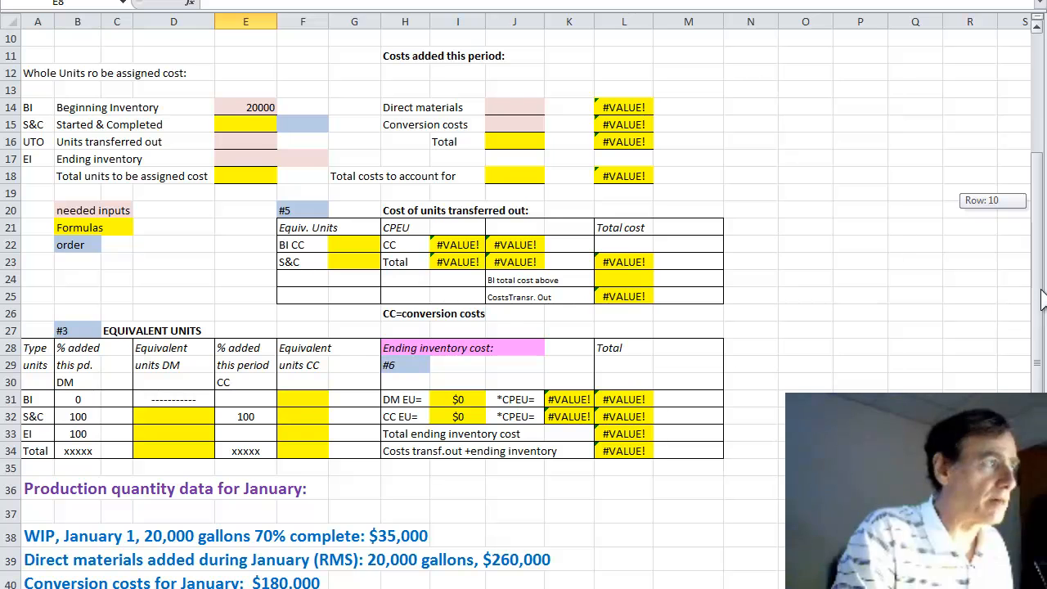
left_click(246, 142)
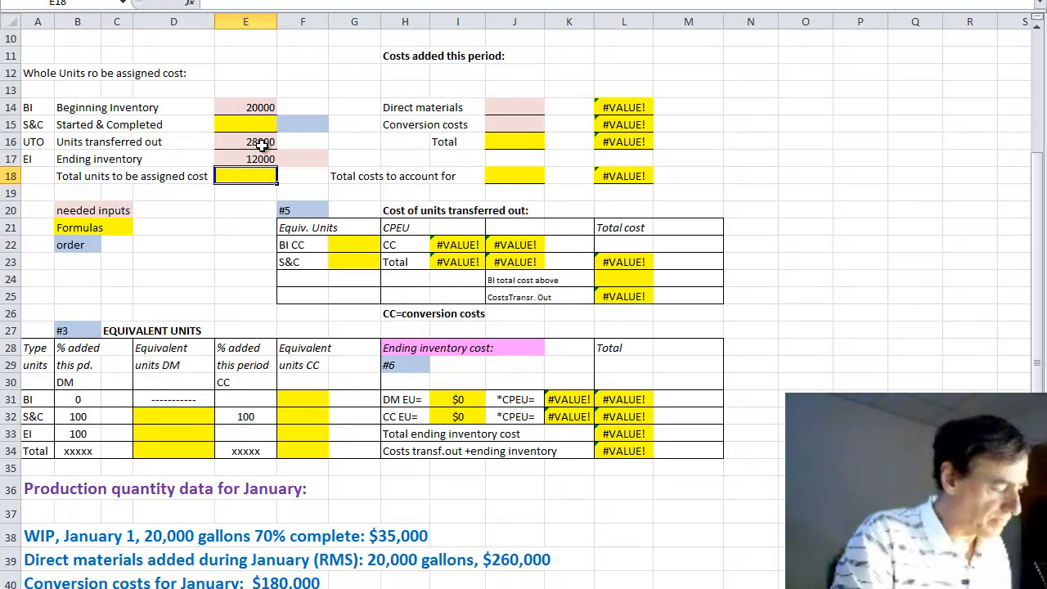
left_click(303, 159)
type("50")
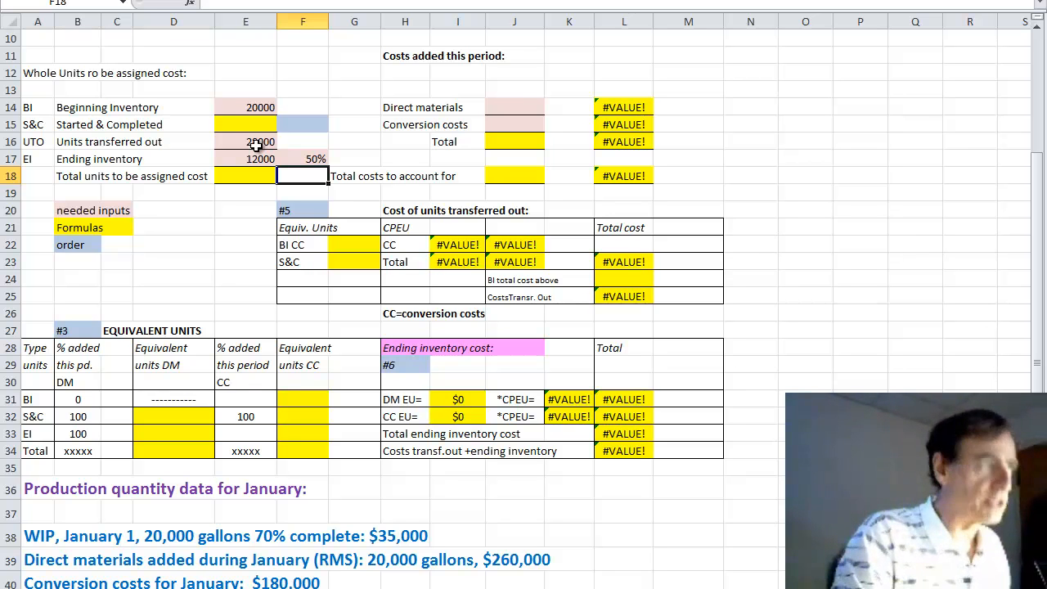
scroll("up", 3)
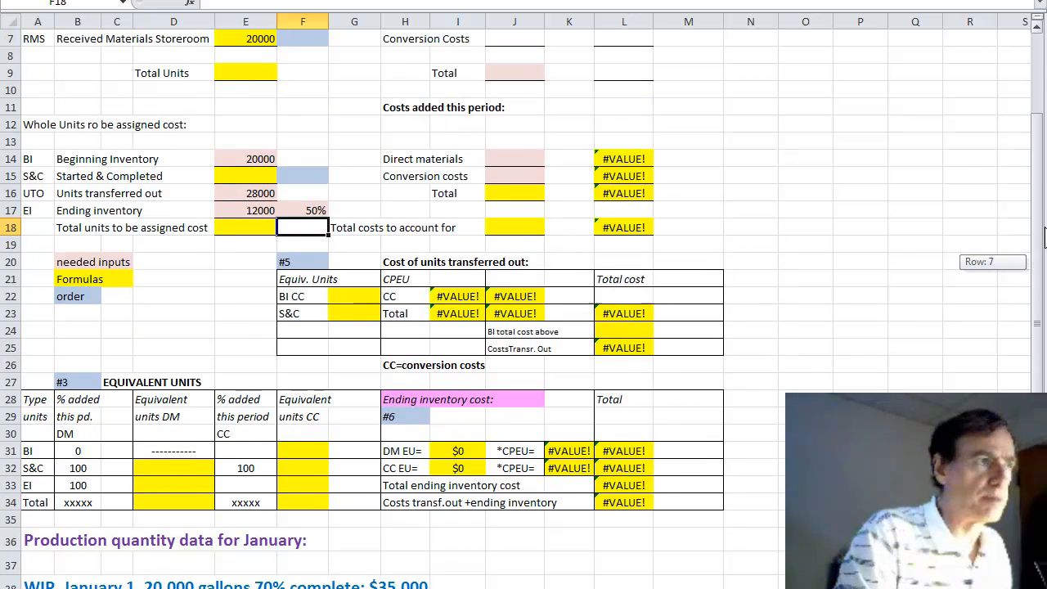
scroll("up", 3)
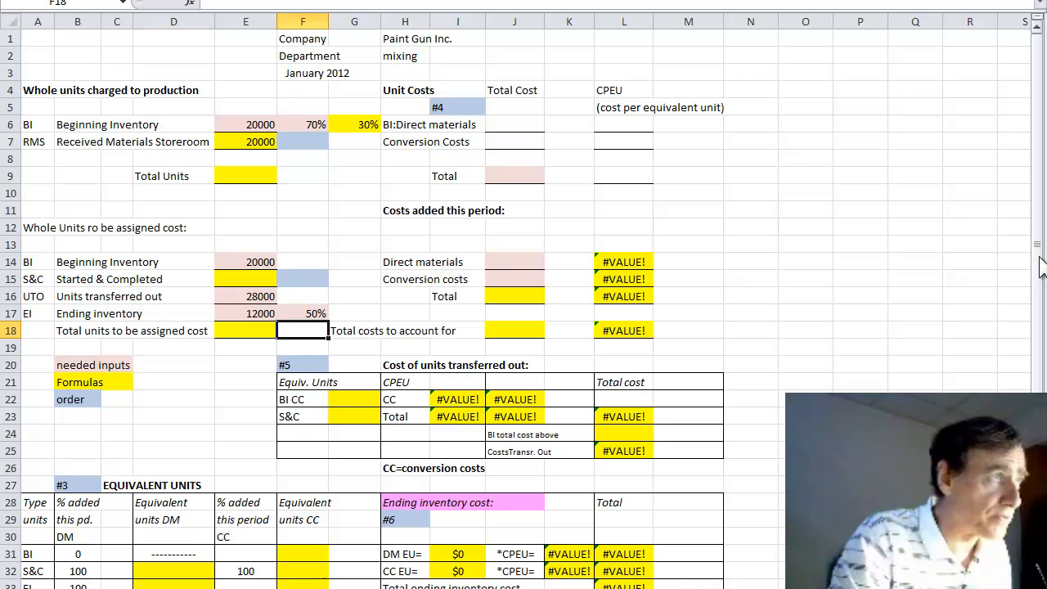
mouse_move(1027, 264)
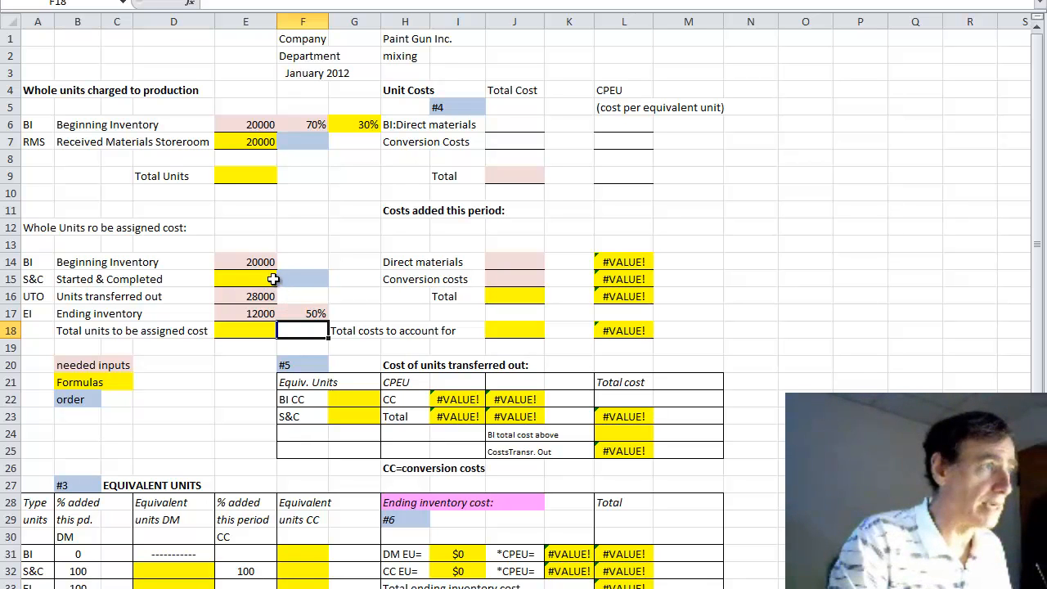
left_click(245, 279)
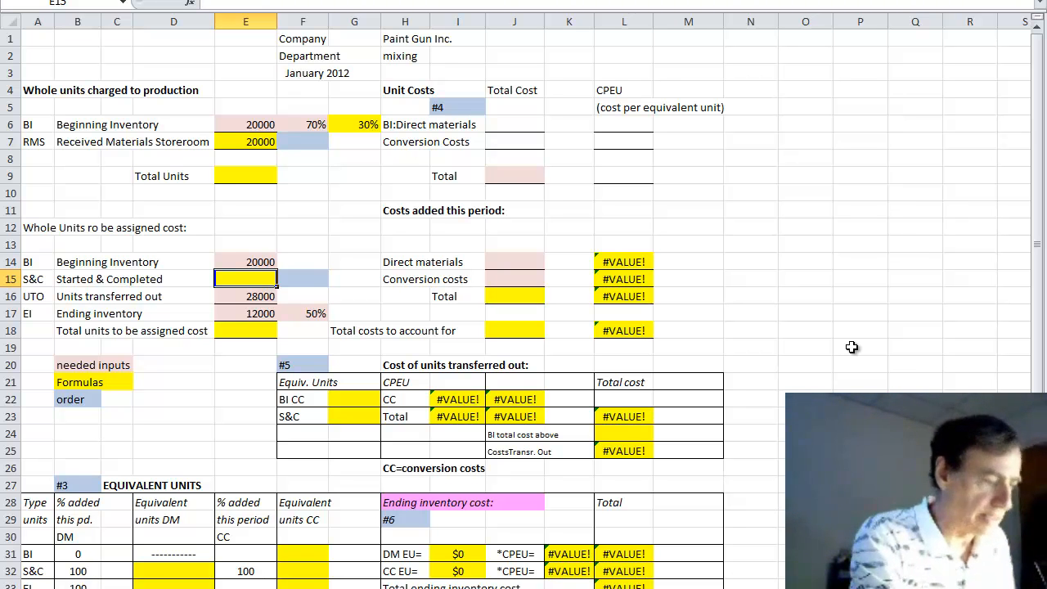
type("=28")
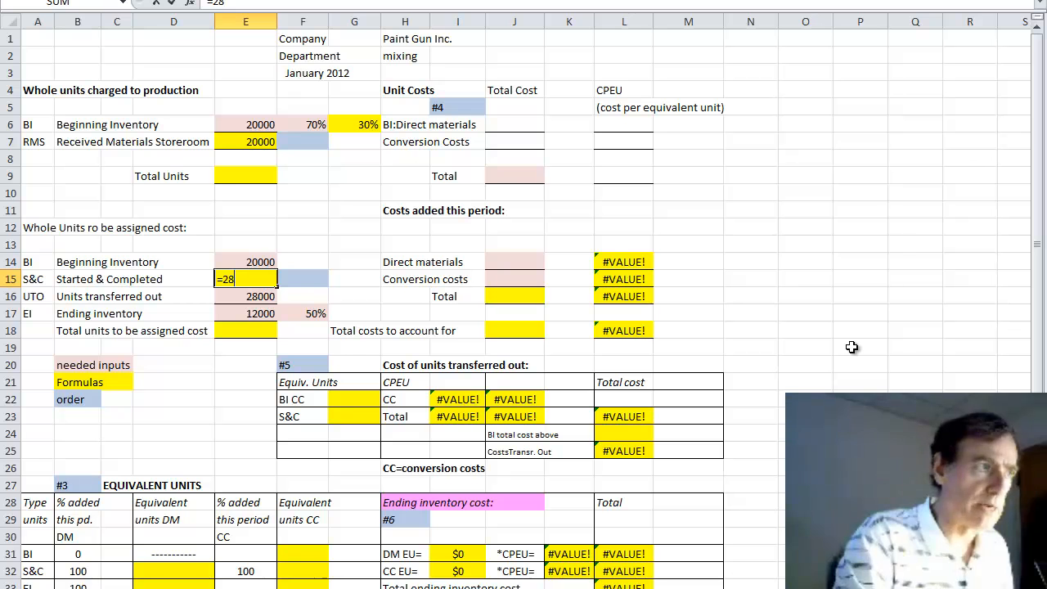
type("000")
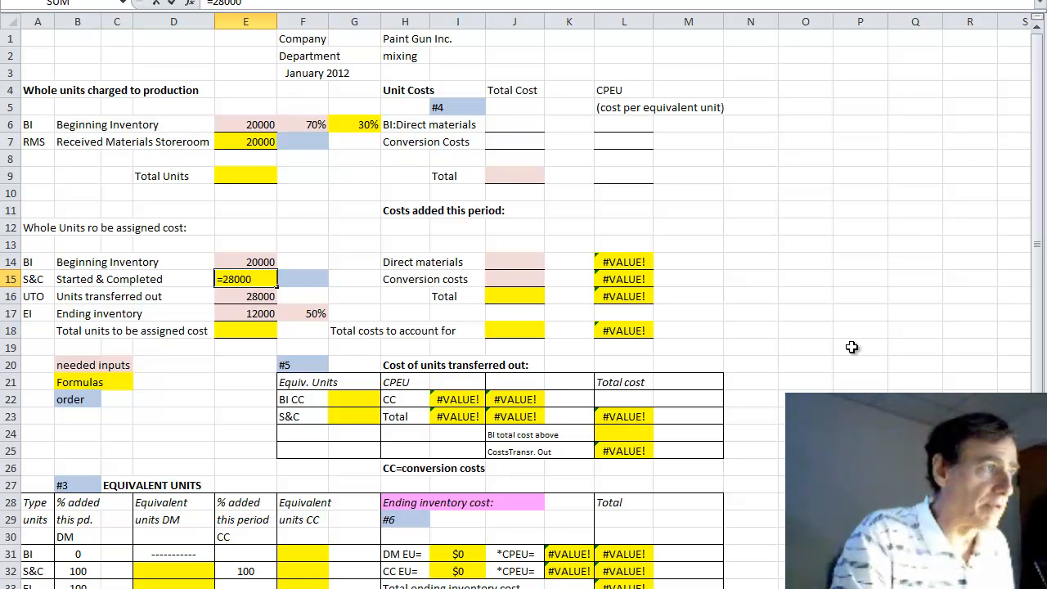
type("-200")
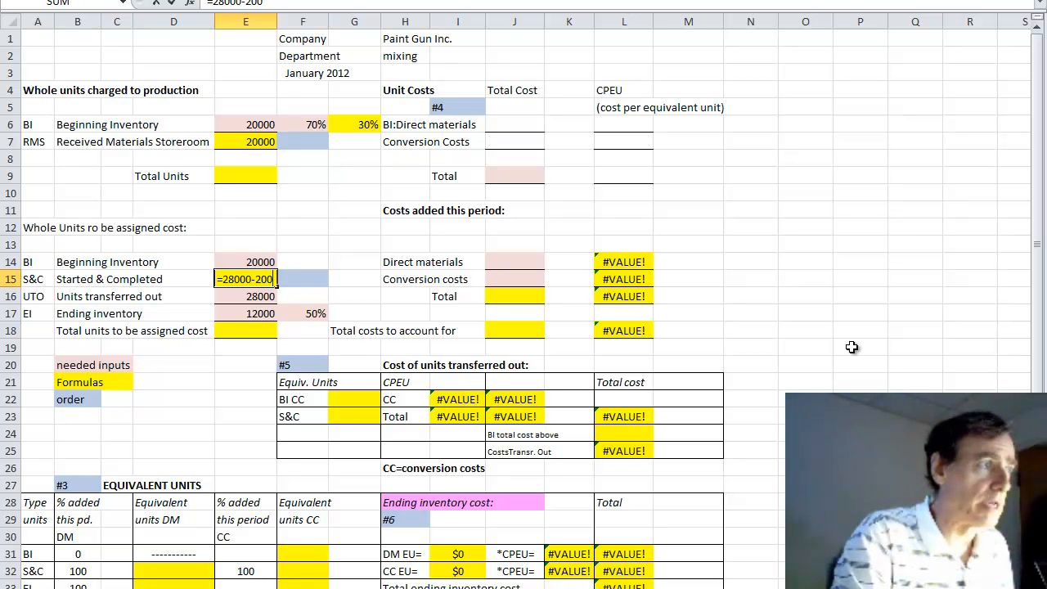
key("Return")
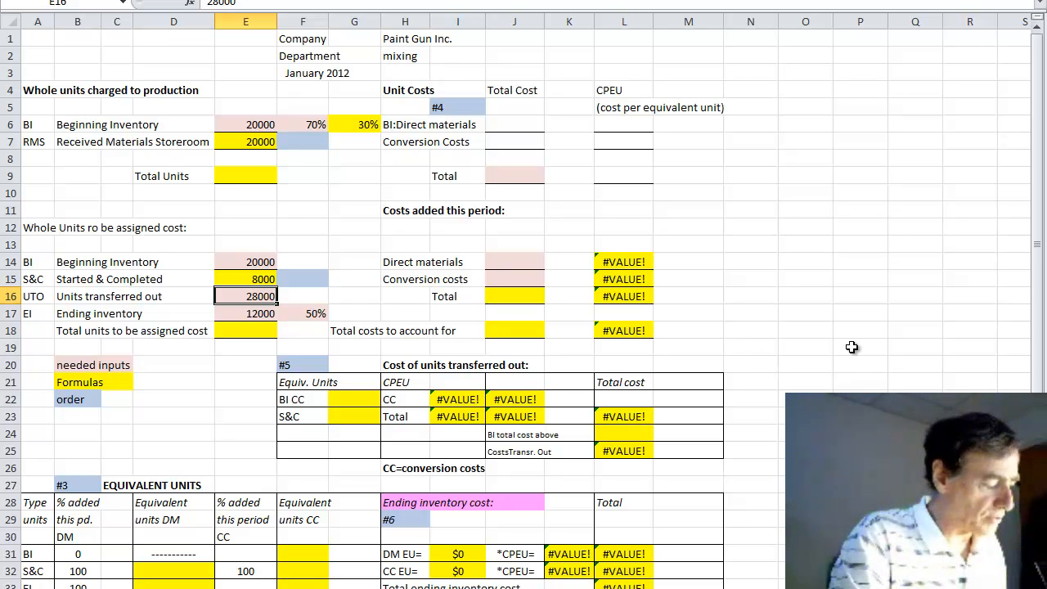
Review the ending inventory units and begin the 40,000 total in E18.
left_click(246, 313)
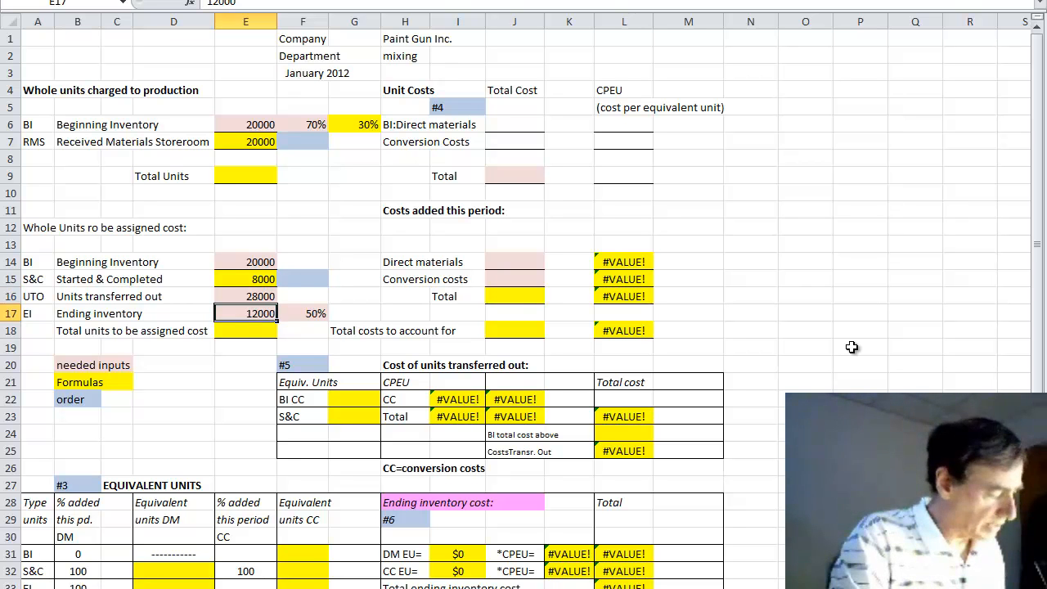
left_click(245, 330)
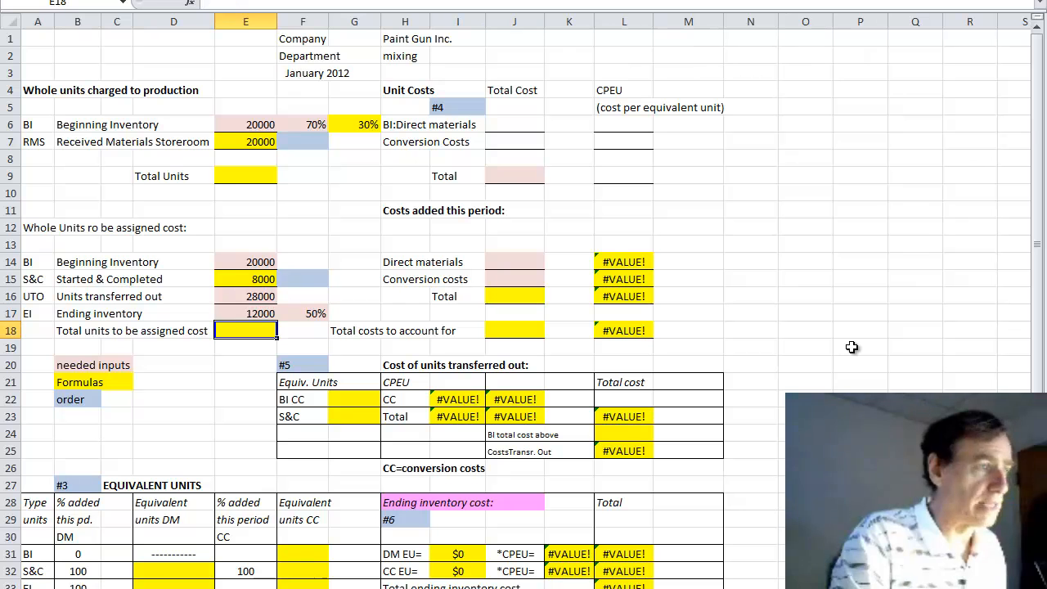
type("4000")
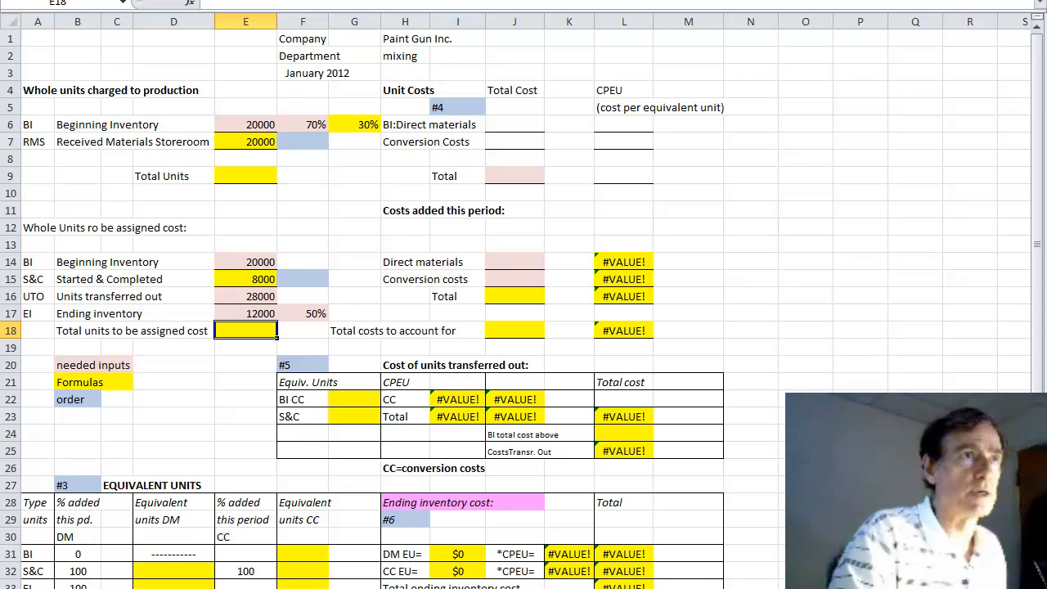
Enter =SUM(E16:E17) in E18 for 40,000 total units, closing the accidental Help window.
key("Return")
type("=SUM(E14:E17)")
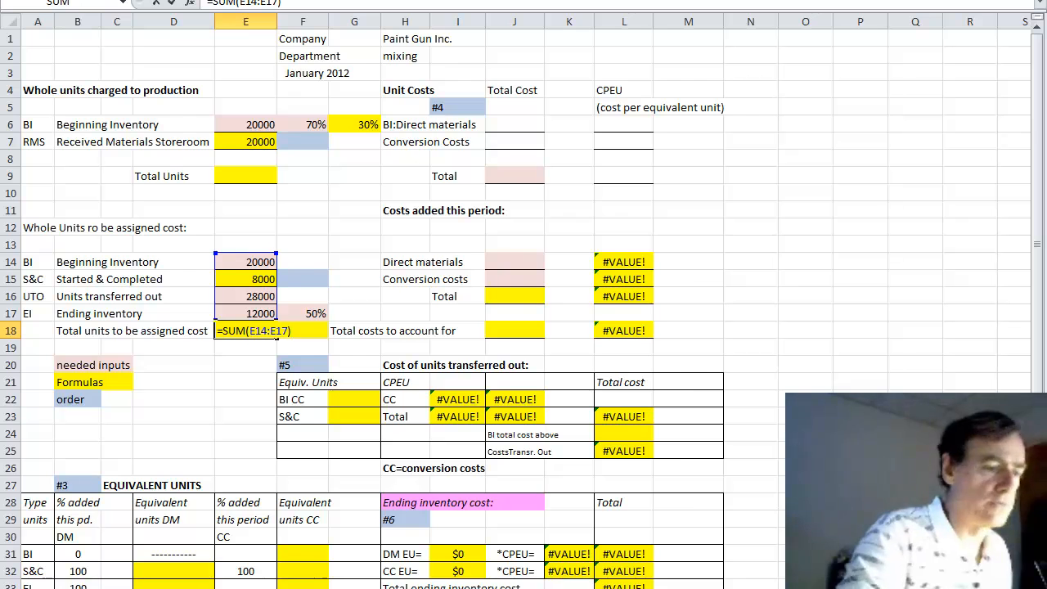
key("f1")
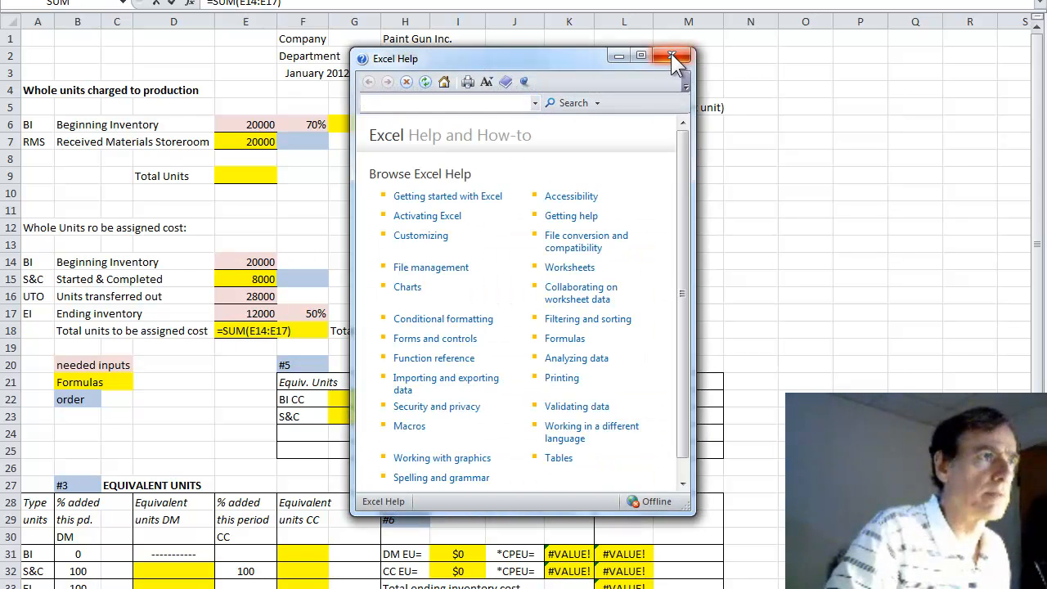
left_click(672, 58)
type("6")
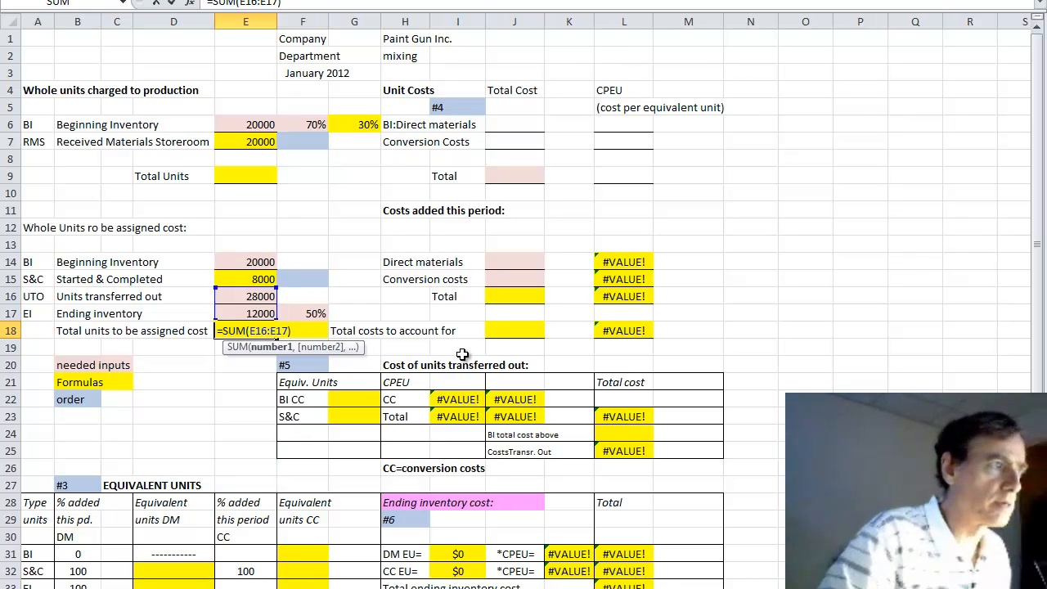
key("Return")
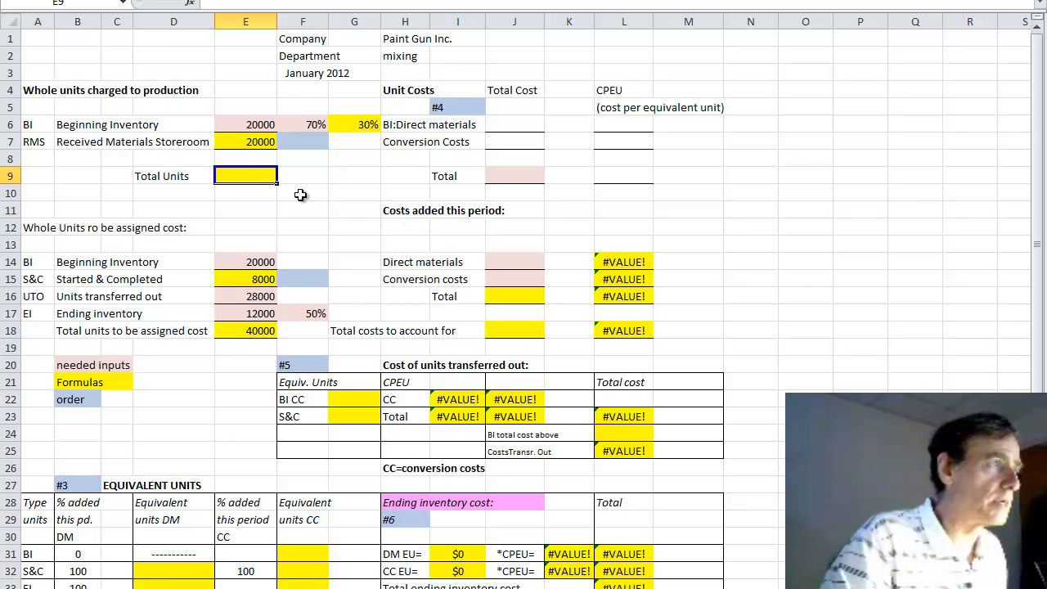
mouse_move(356, 207)
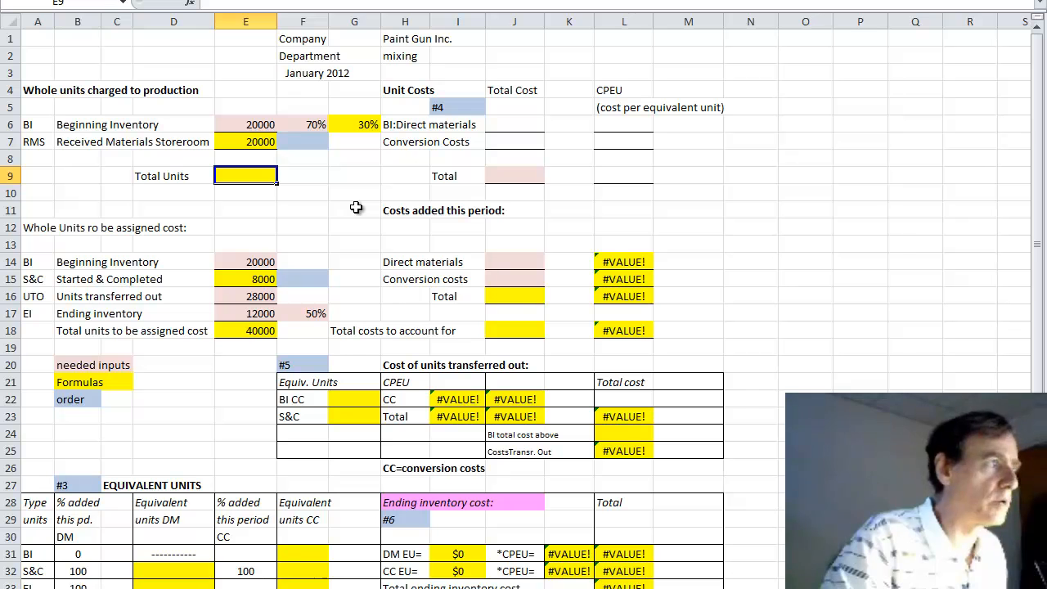
mouse_move(345, 195)
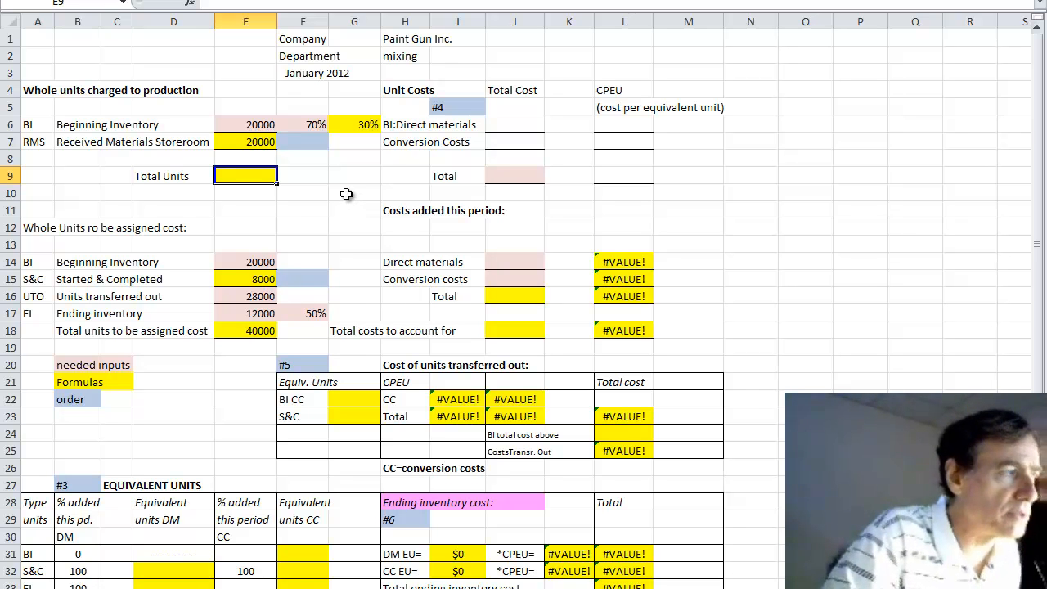
mouse_move(363, 192)
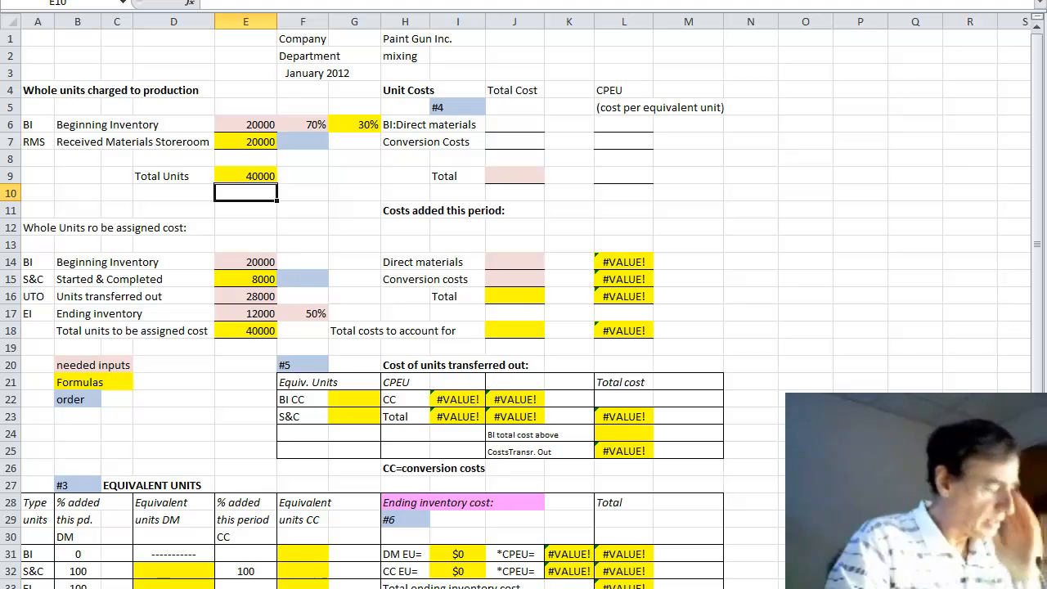
mouse_move(431, 422)
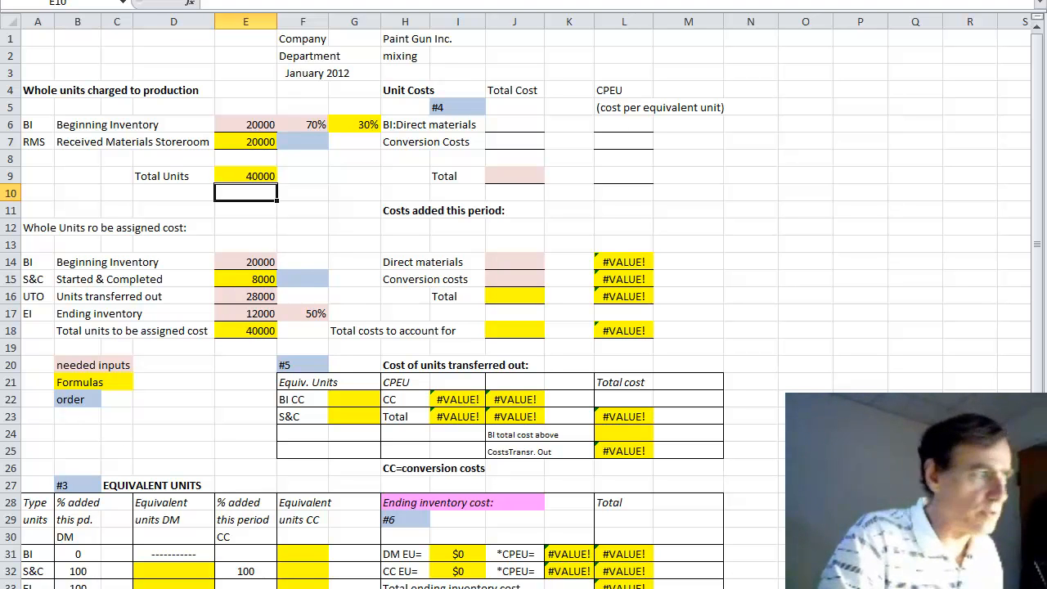
mouse_move(200, 564)
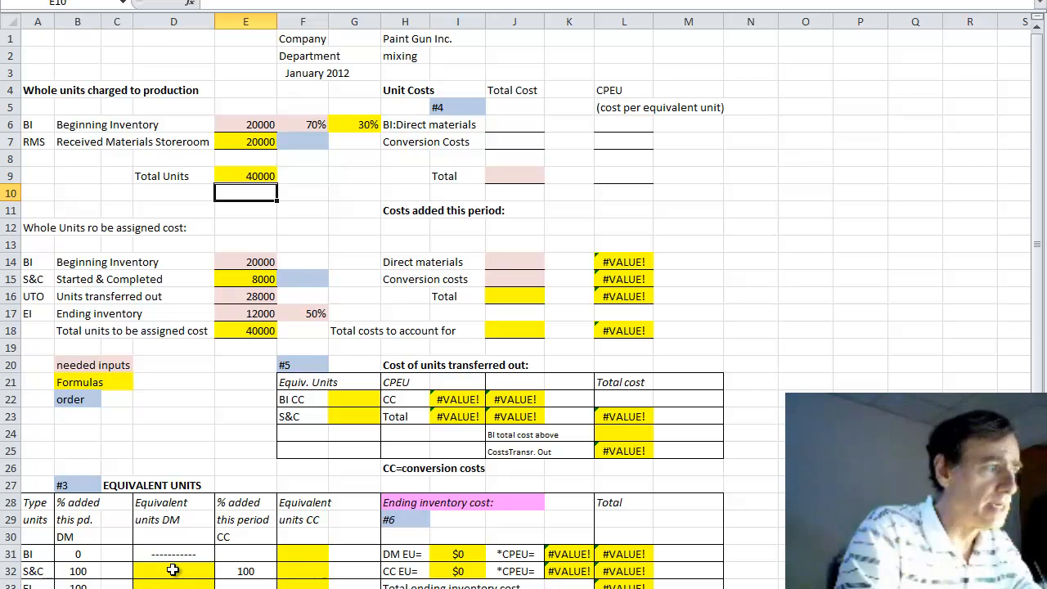
mouse_move(164, 575)
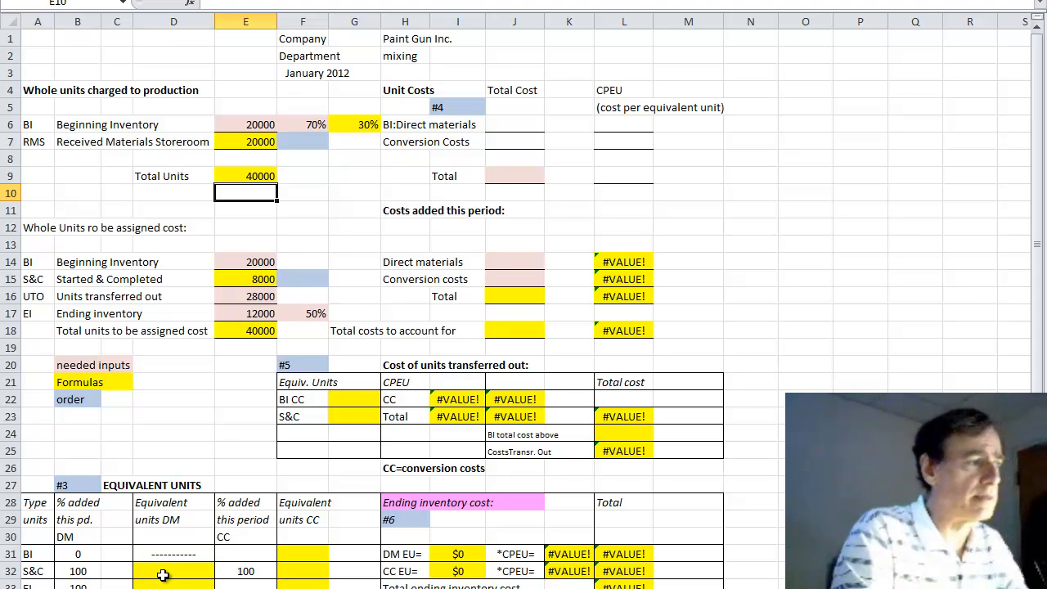
Enter materials equivalent units of 8,000 in D32 and 12,000 in D33.
left_click(173, 571)
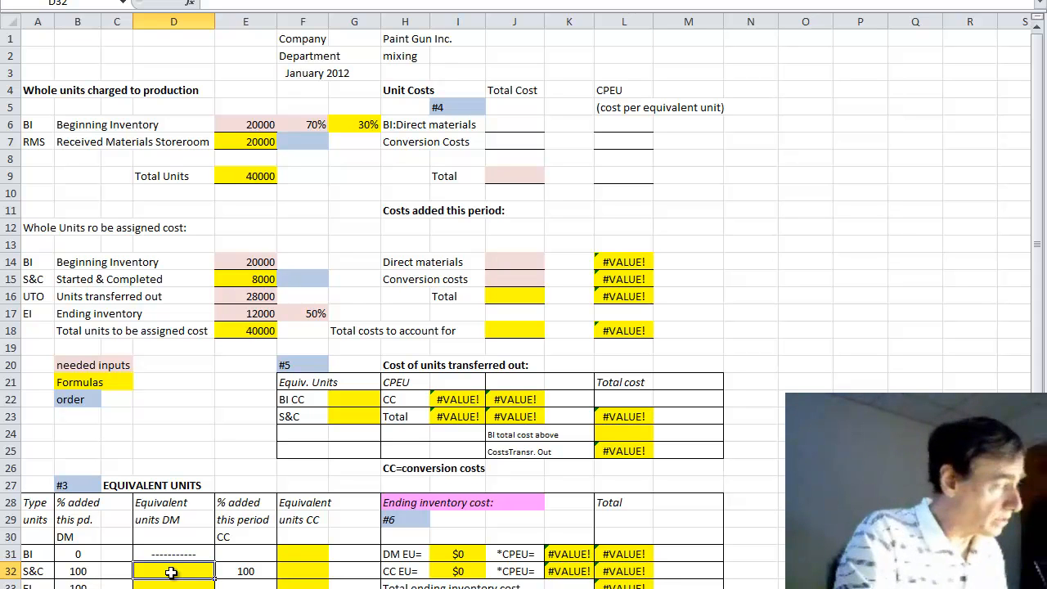
mouse_move(286, 279)
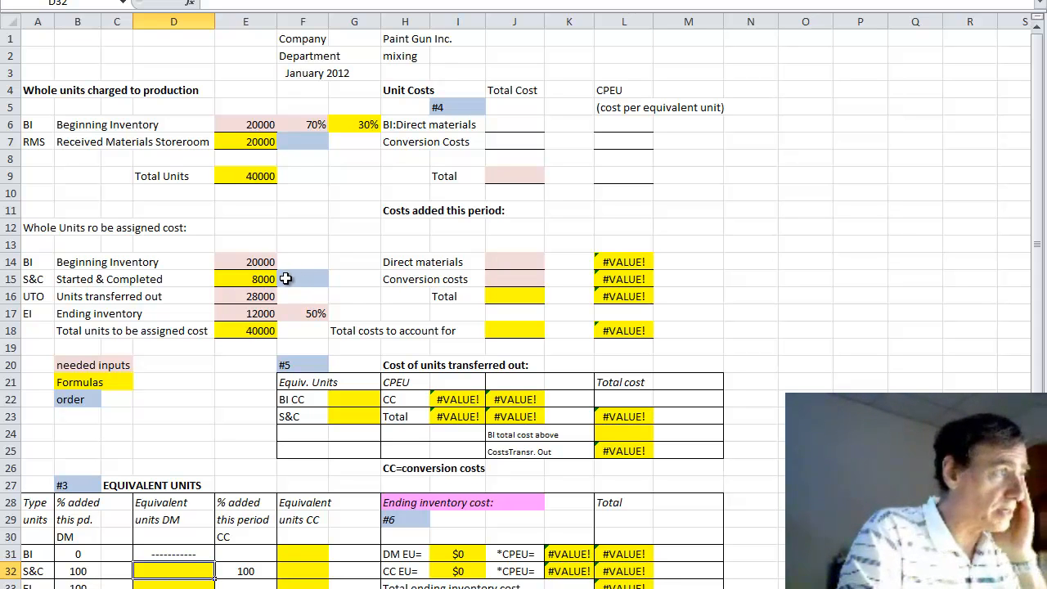
mouse_move(276, 283)
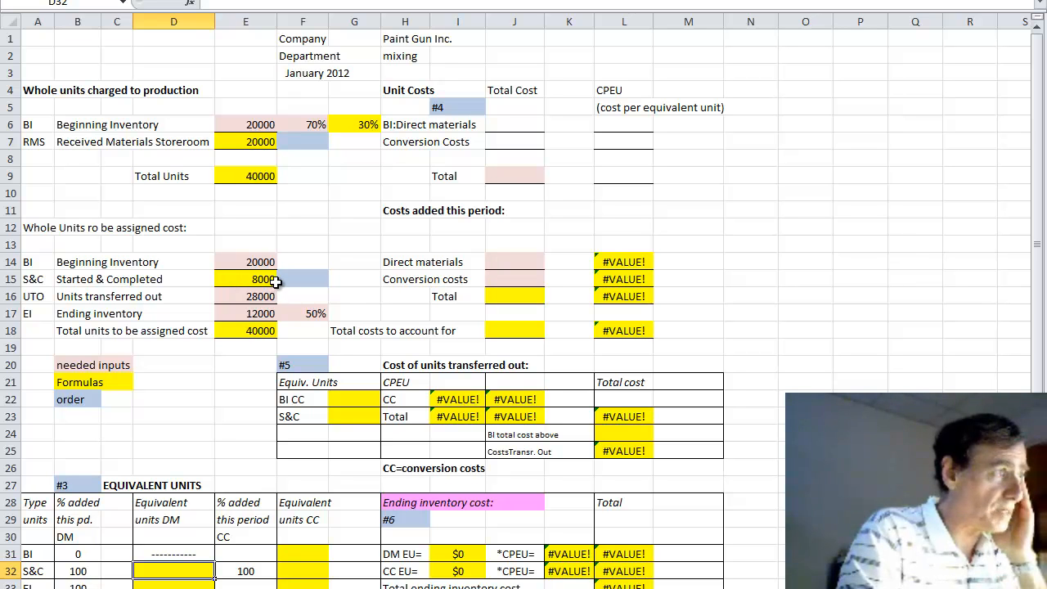
type("8000")
left_click(175, 584)
type("12000")
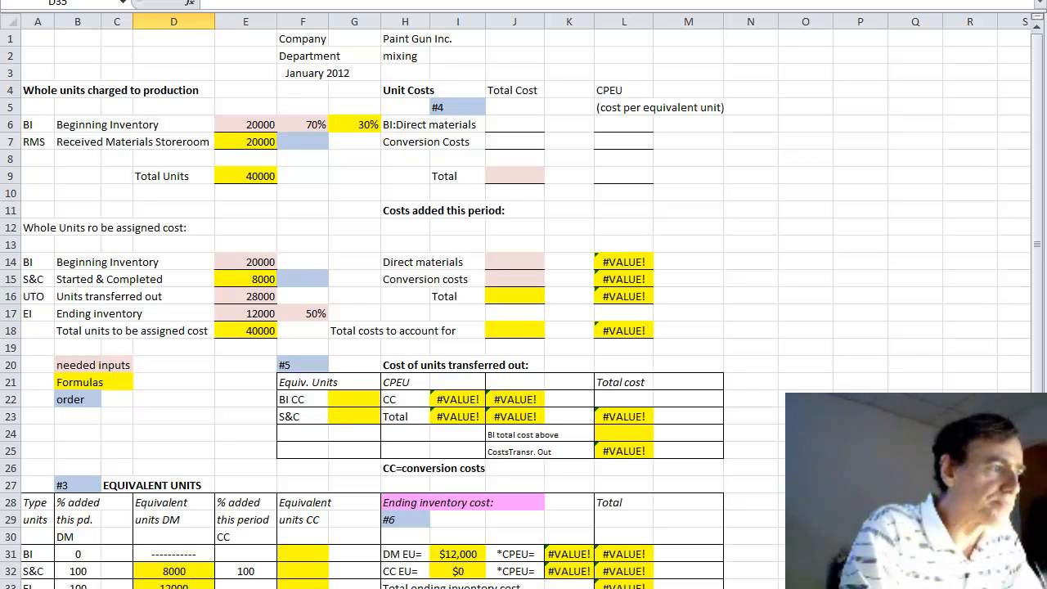
mouse_move(200, 64)
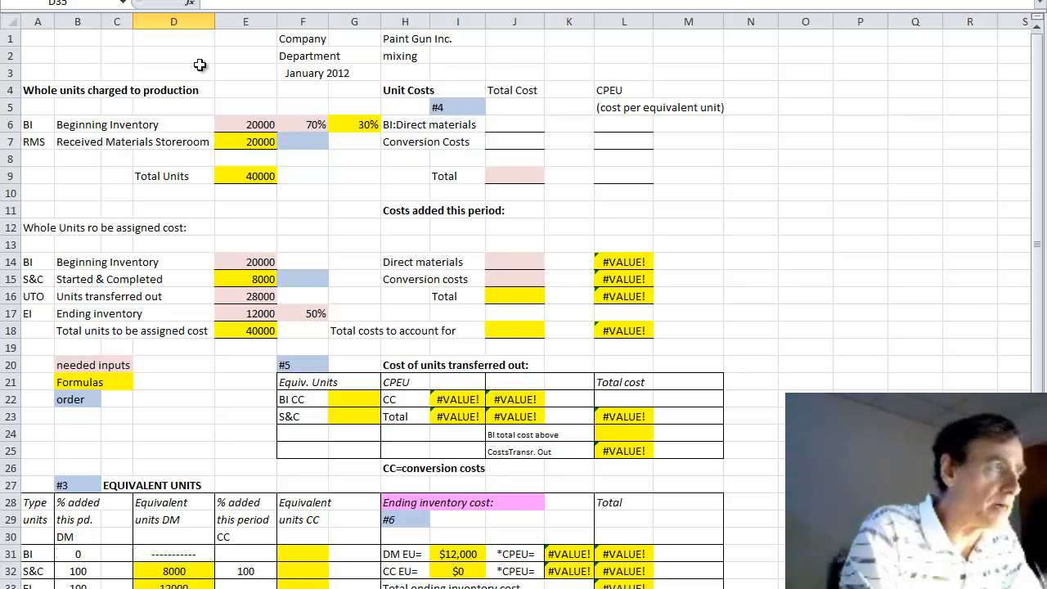
mouse_move(282, 159)
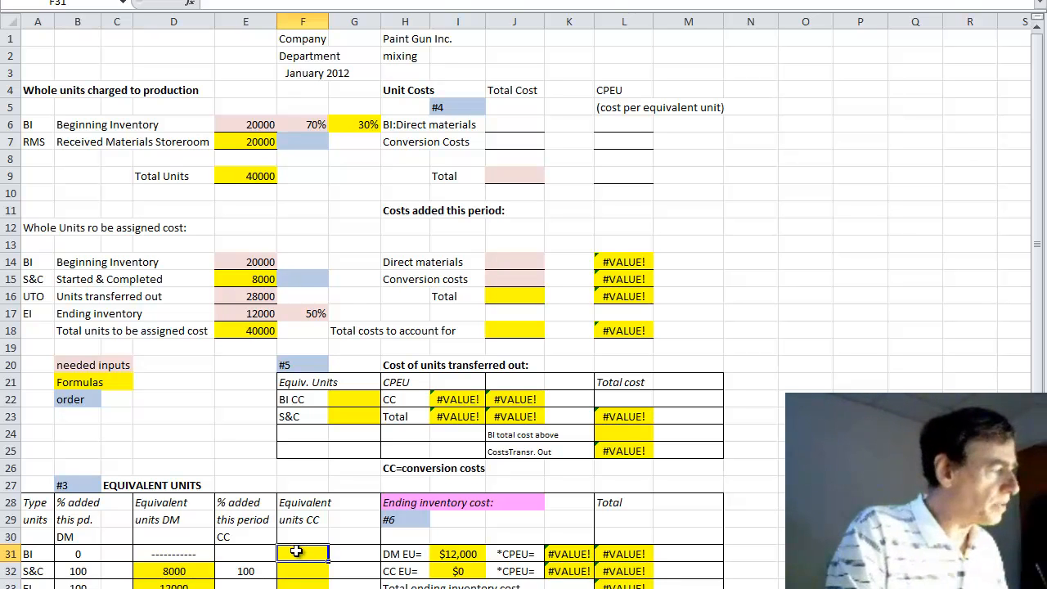
Enter the =.3*20000 working for beginning inventory conversion units in E31.
left_click(245, 554)
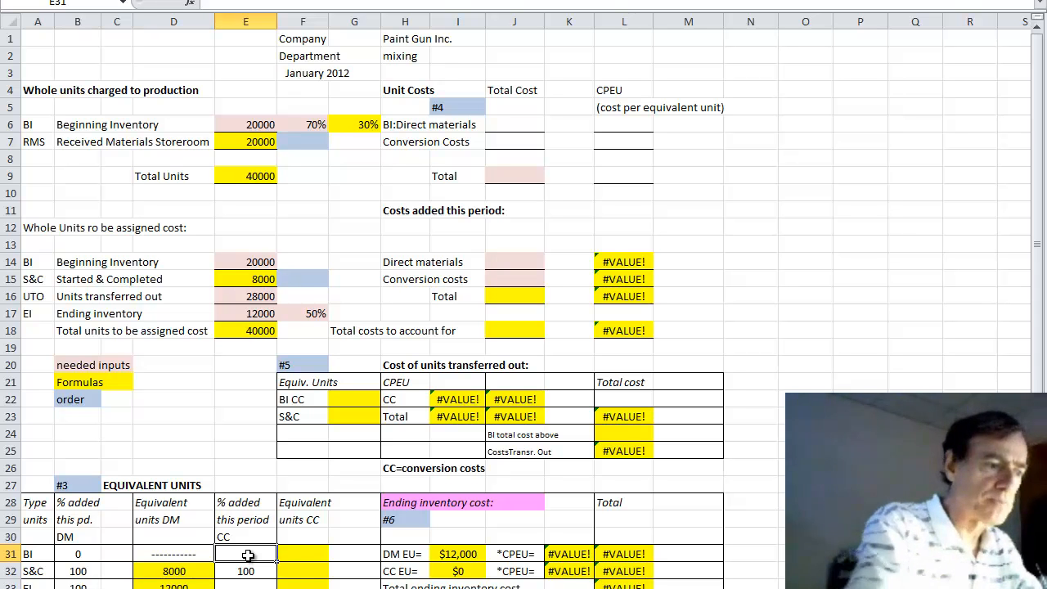
type("=.3")
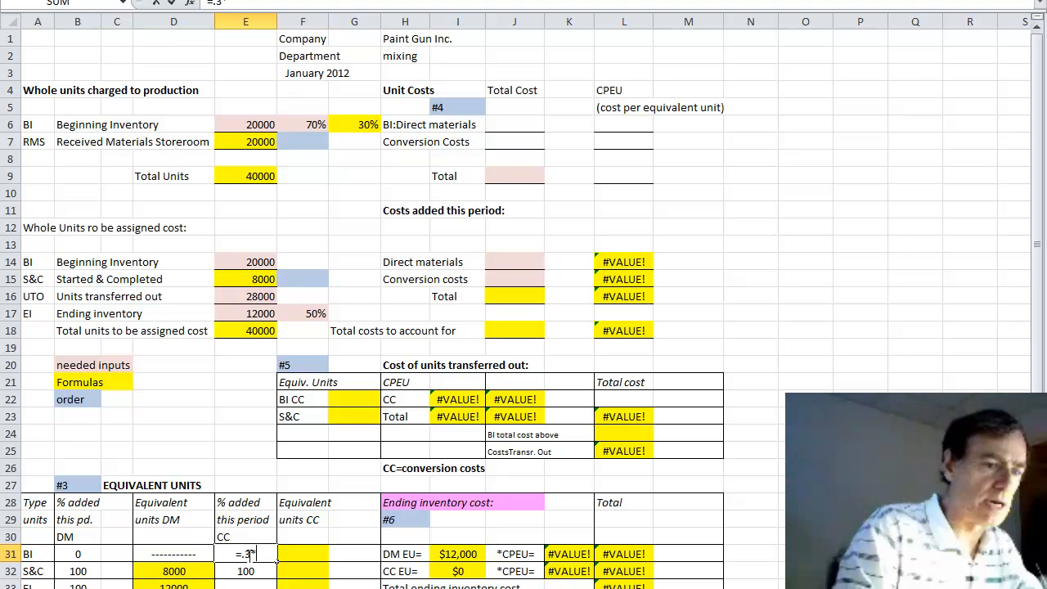
type("*200")
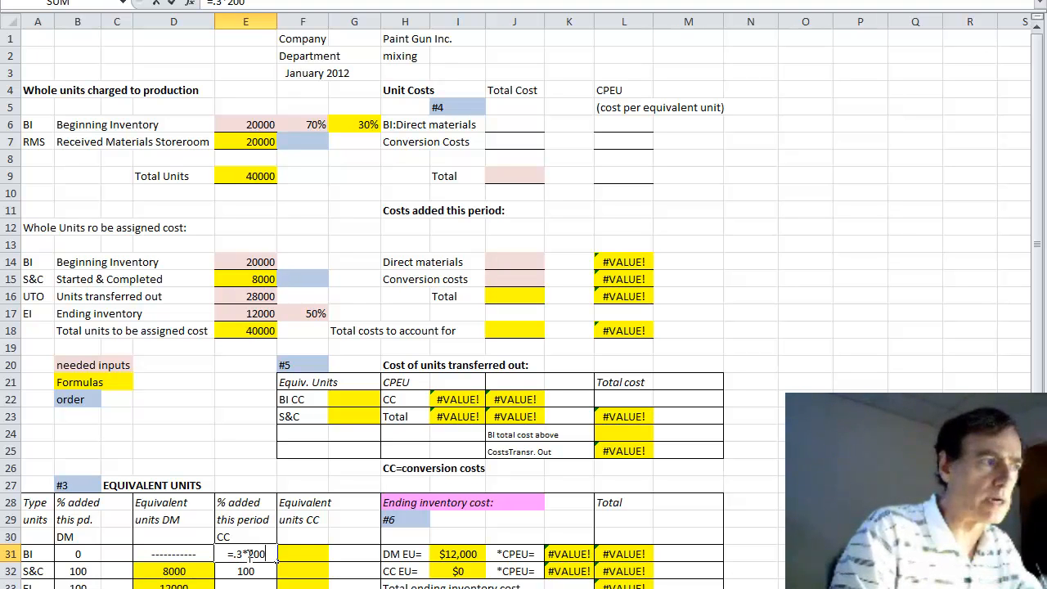
key("Return")
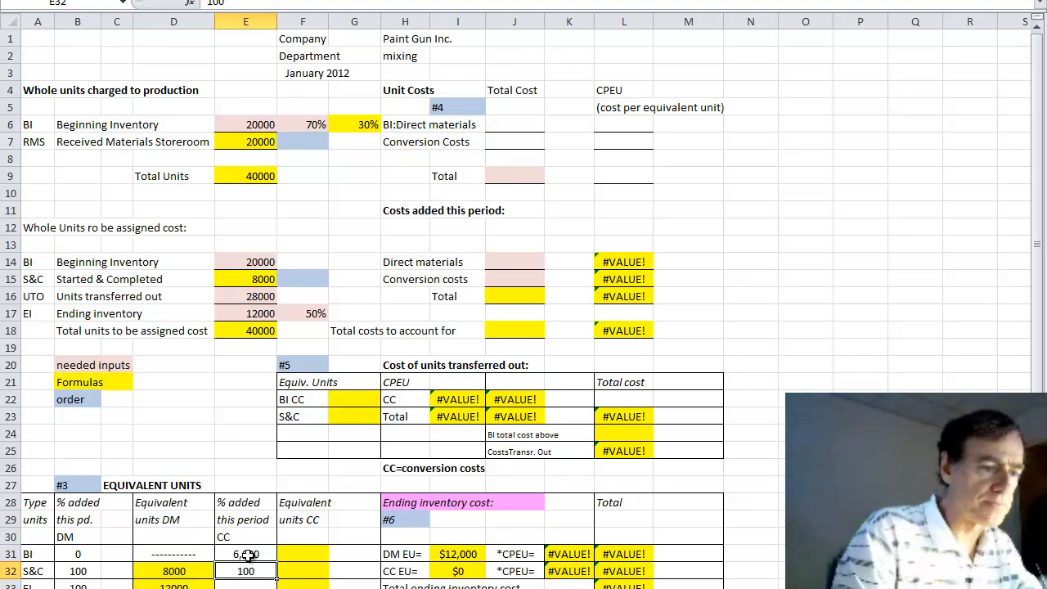
Re-enter the =.3*20000 note in E31, with 6,000 in F31 and 8,000 in F32.
left_click(245, 554)
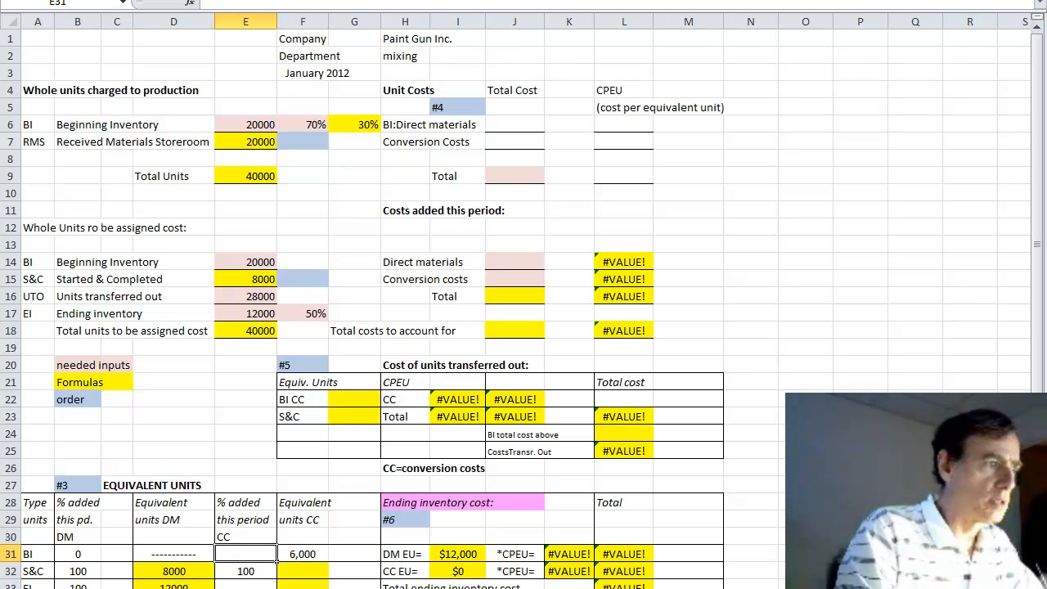
type("=")
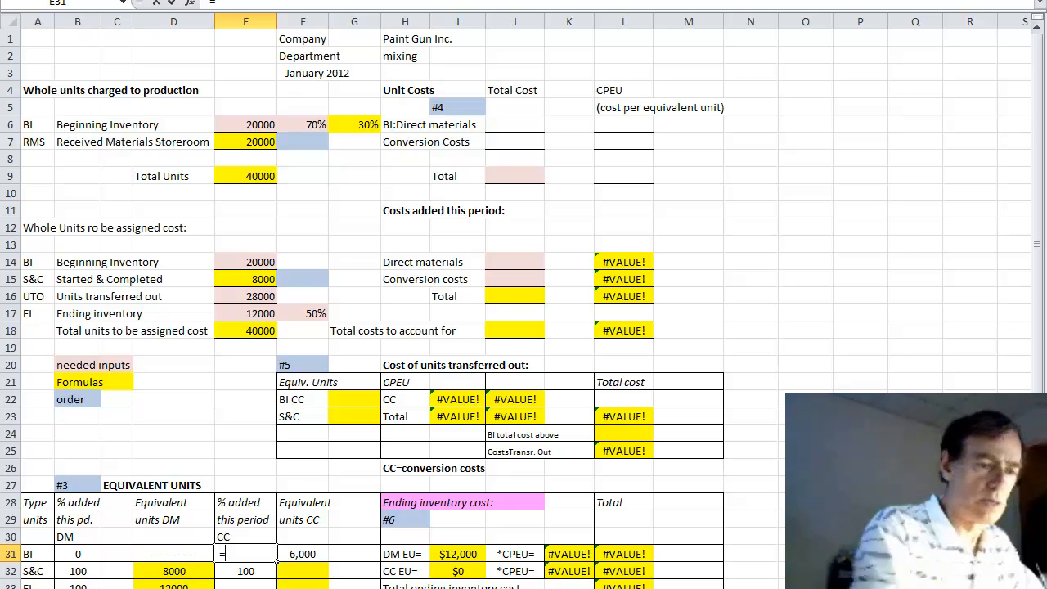
type(".3*200")
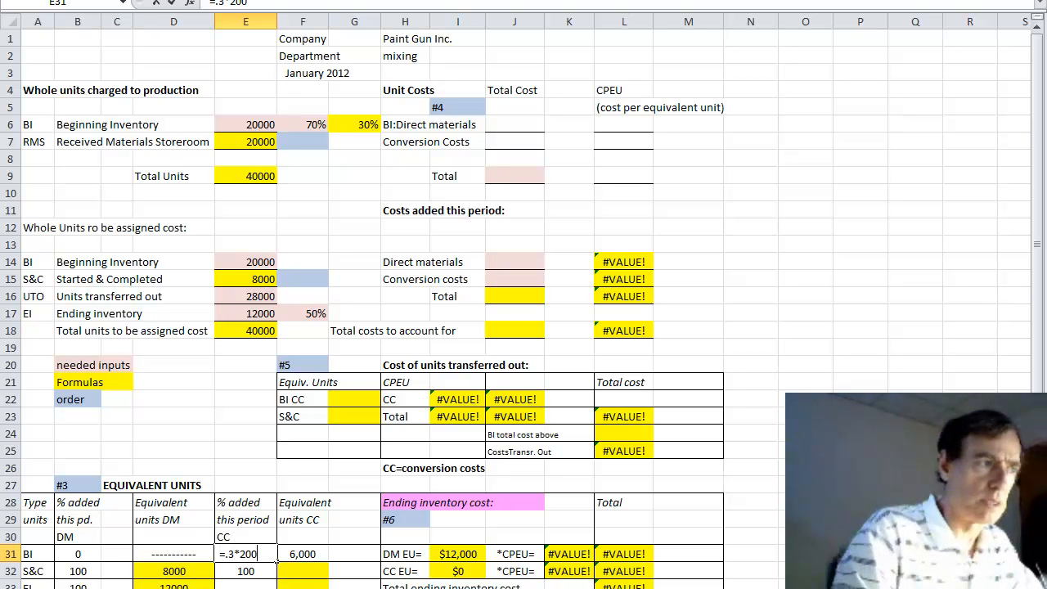
key("Return")
type("8")
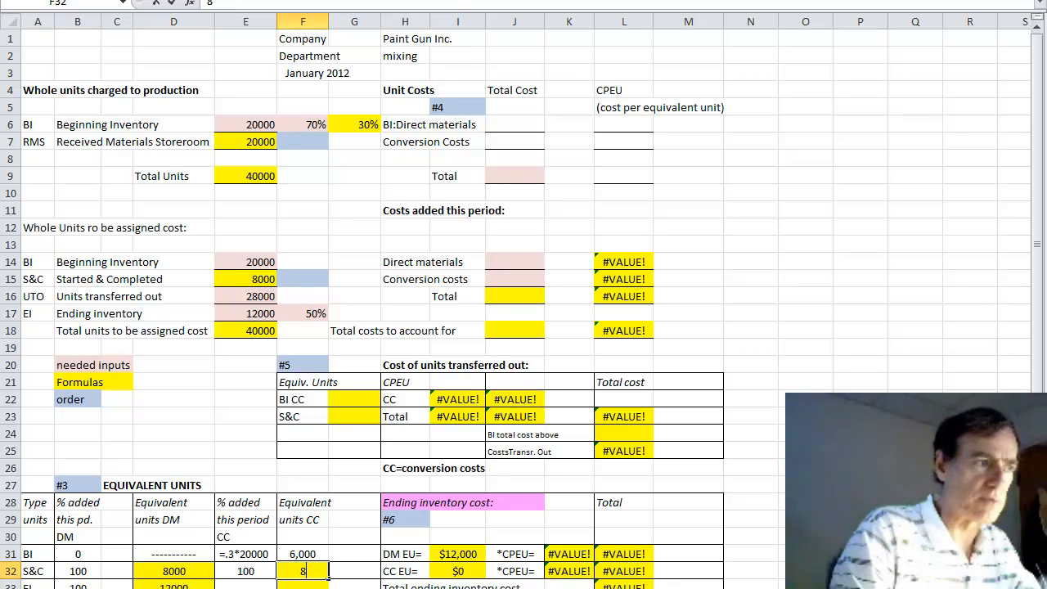
key("Return")
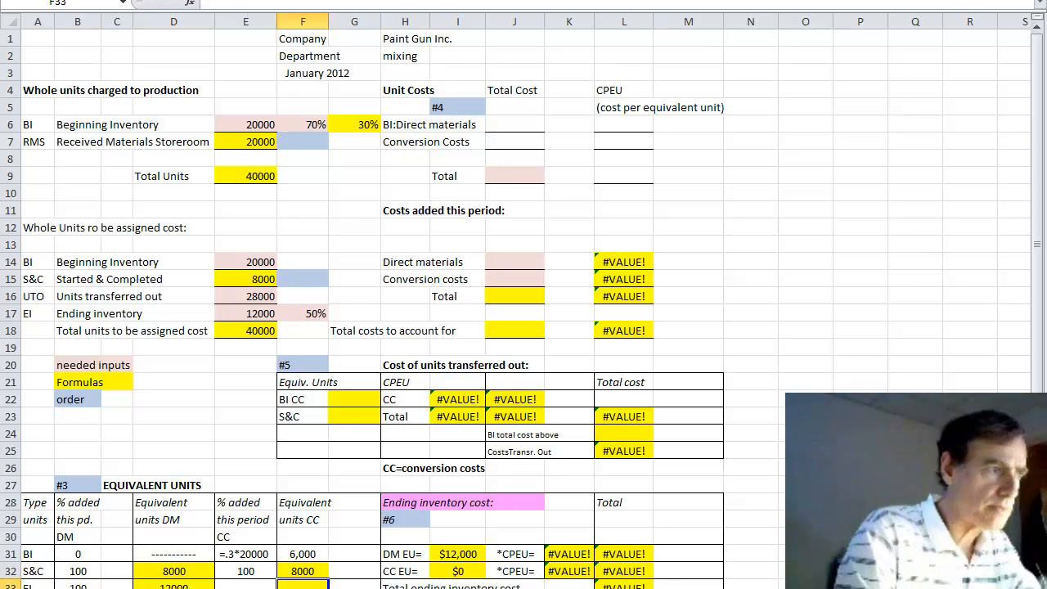
Note =.5*12000 in E33 and enter 6,000 ending inventory conversion units in F33.
left_click(245, 584)
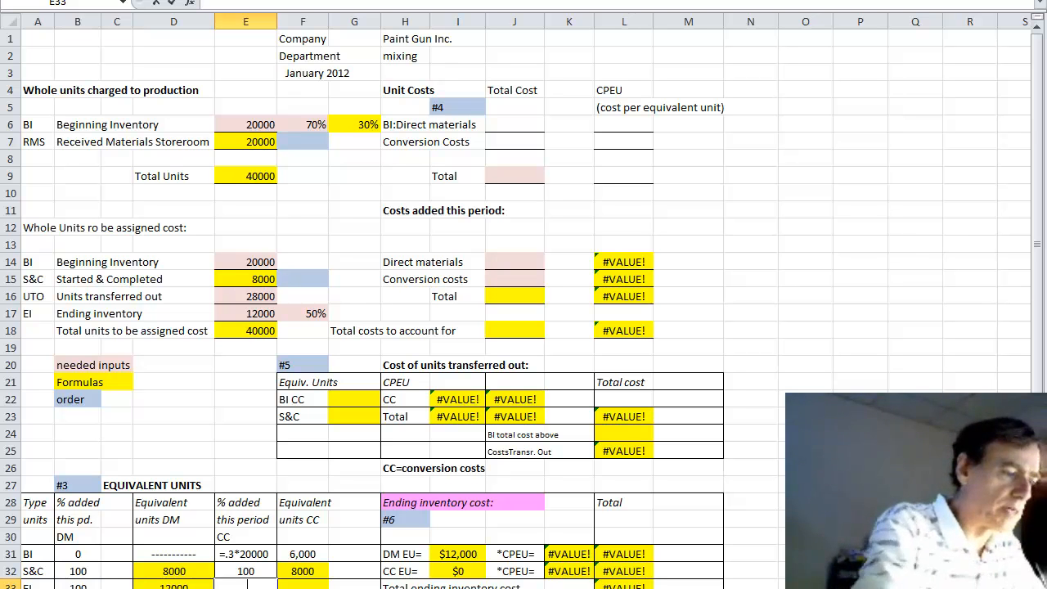
type("=.5")
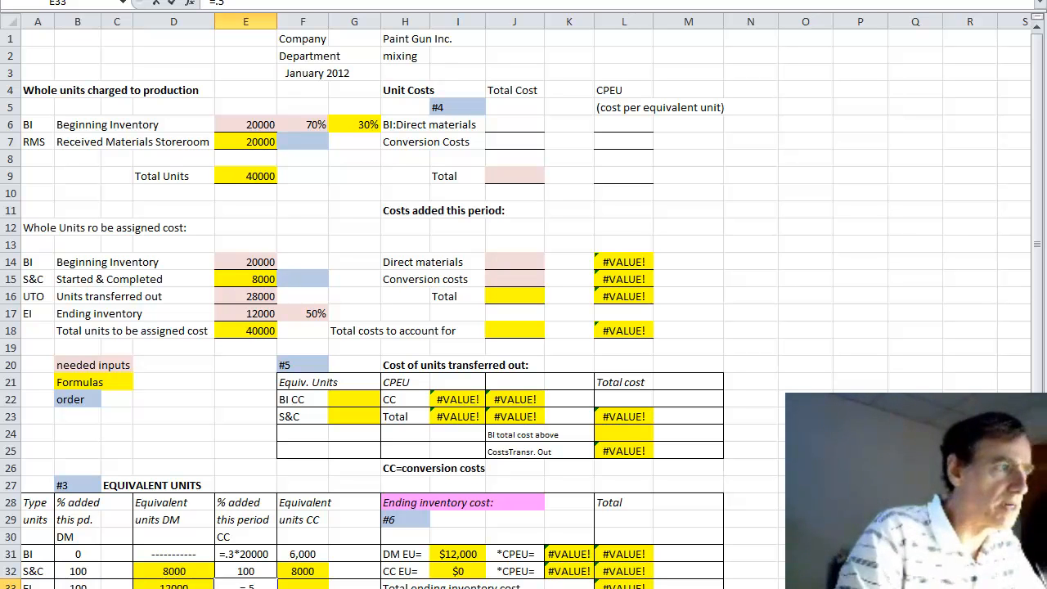
type("*12000")
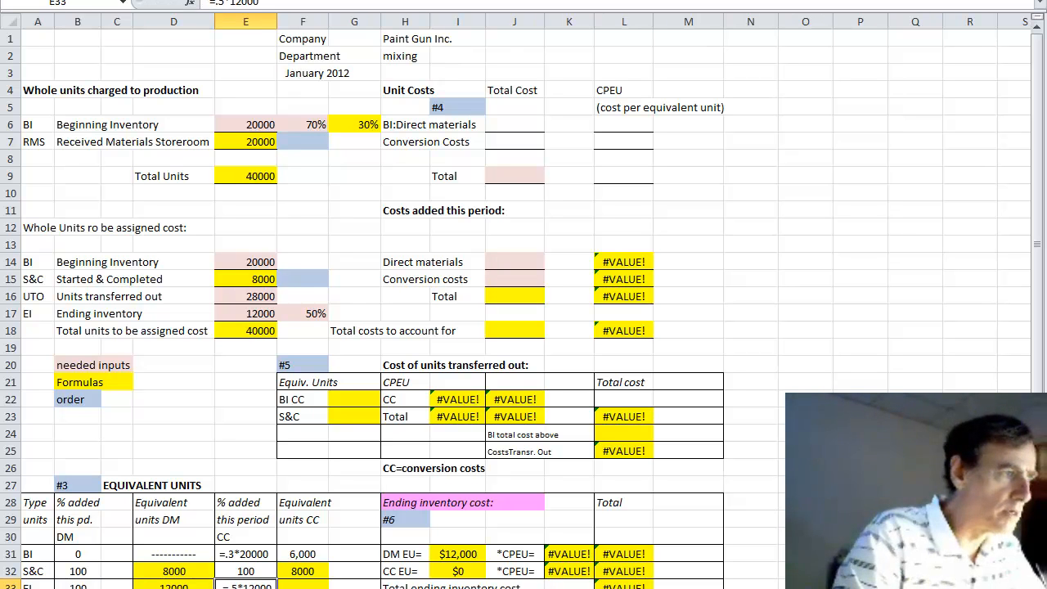
left_click(302, 586)
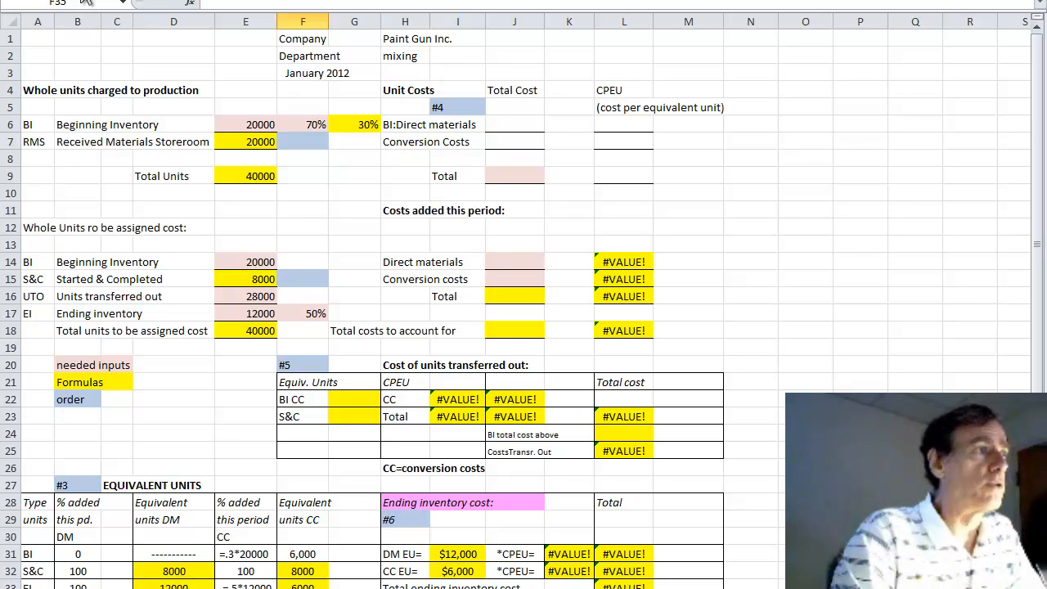
mouse_move(846, 215)
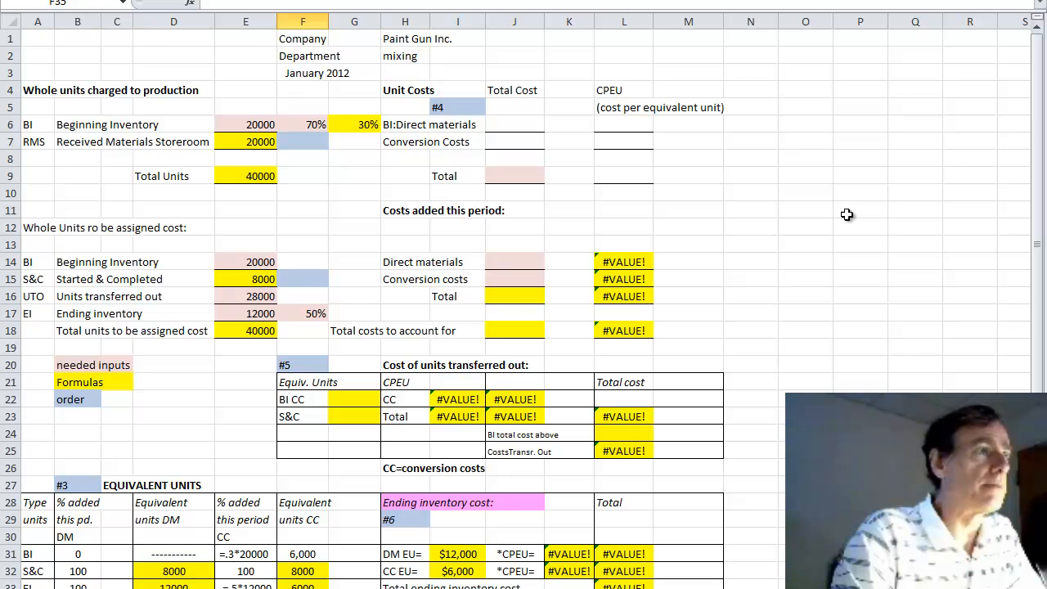
mouse_move(788, 196)
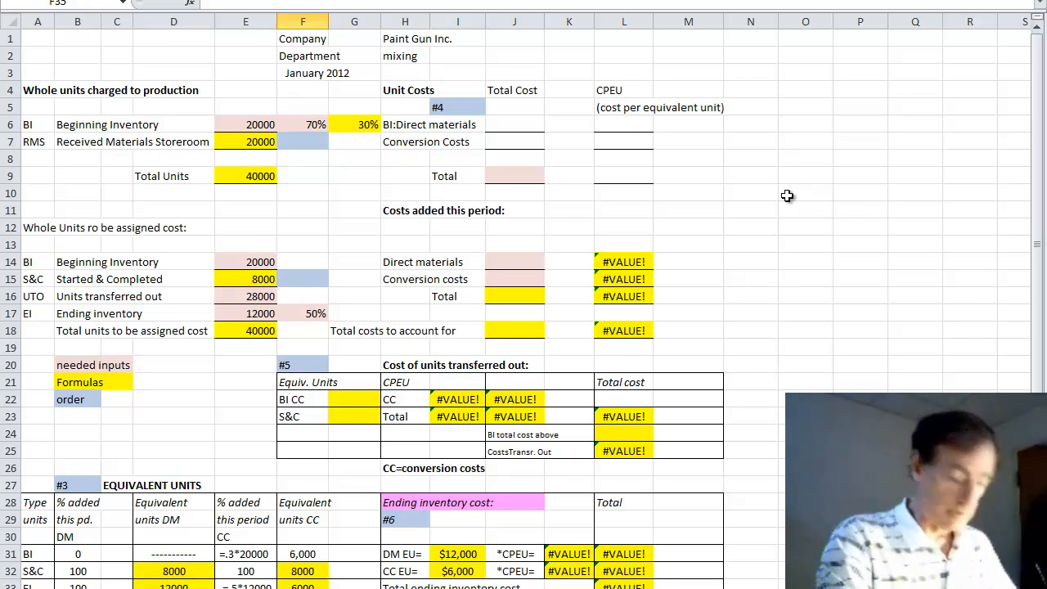
mouse_move(525, 138)
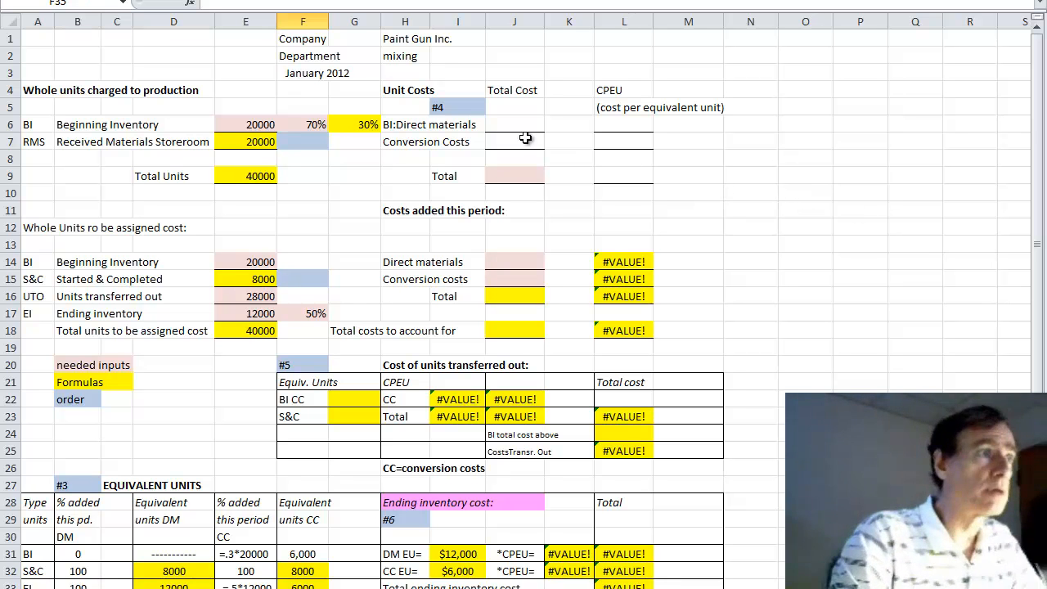
mouse_move(516, 125)
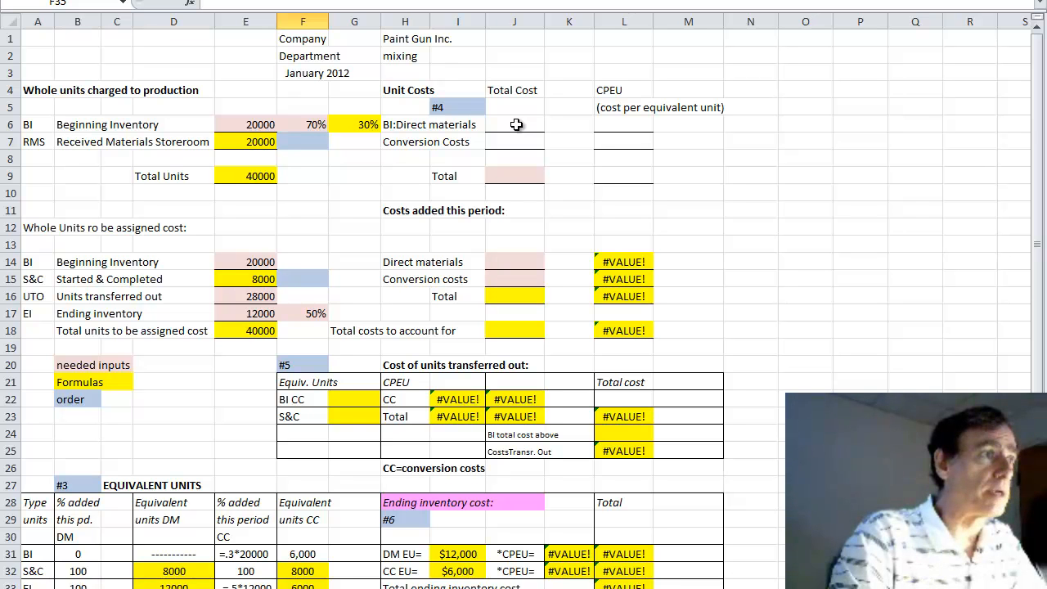
Check cells J6, J7 and J9, then enter the $35,000 beginning cost in J16.
left_click(515, 124)
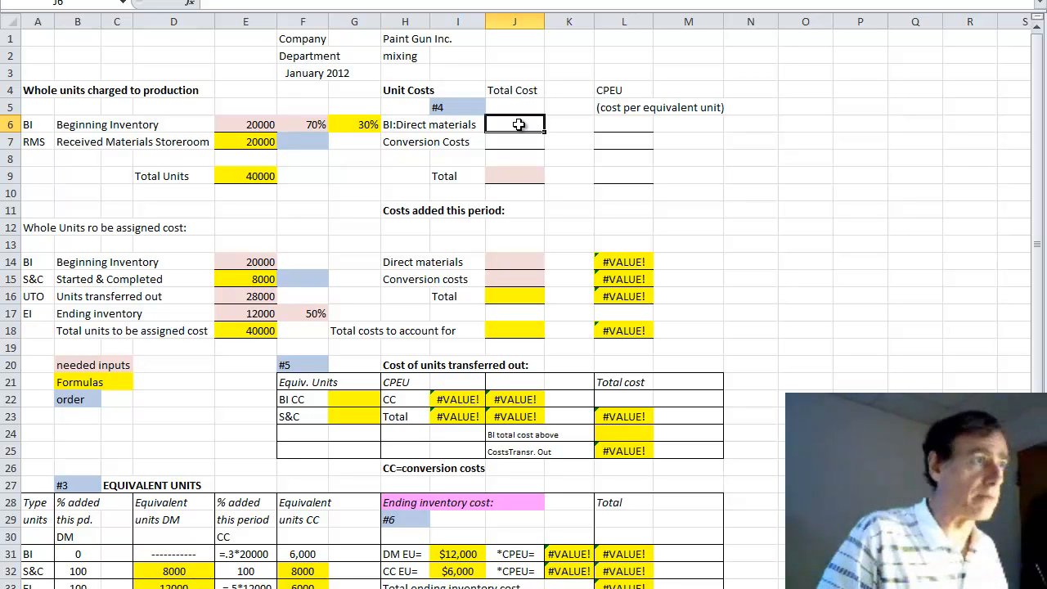
left_click(514, 142)
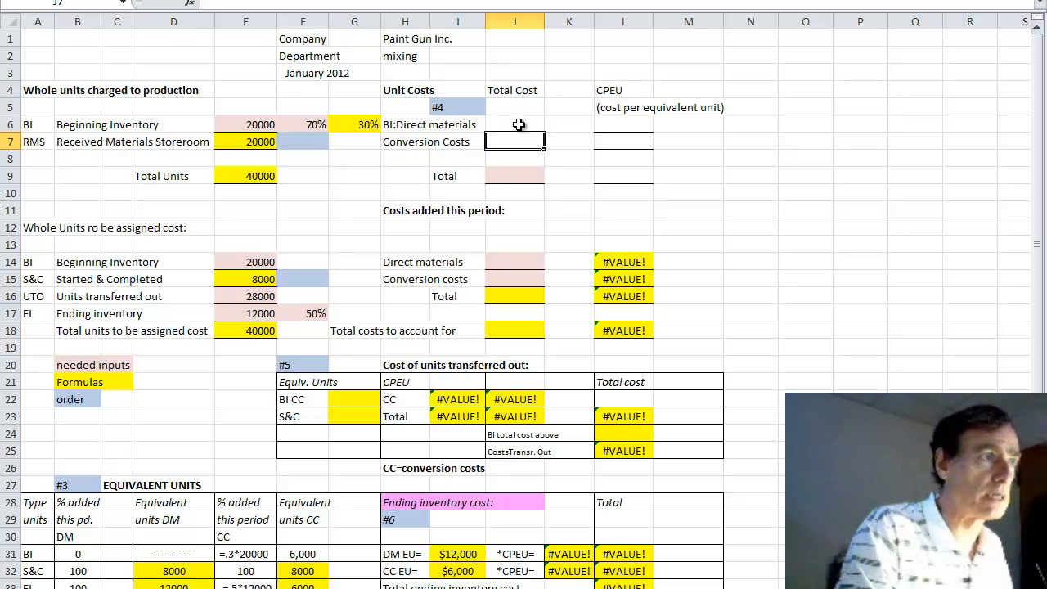
left_click(514, 175)
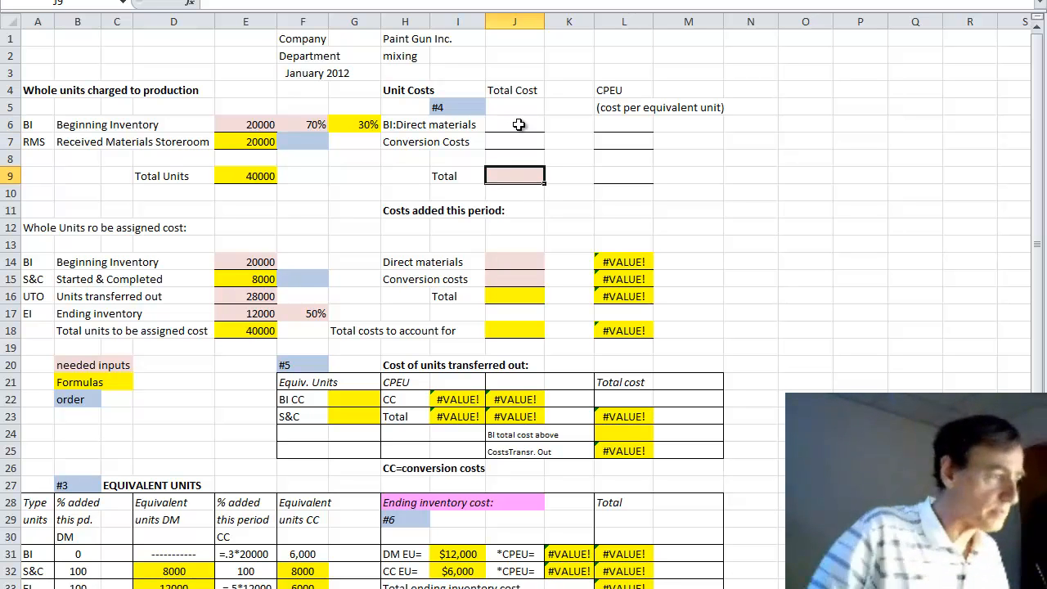
mouse_move(1039, 155)
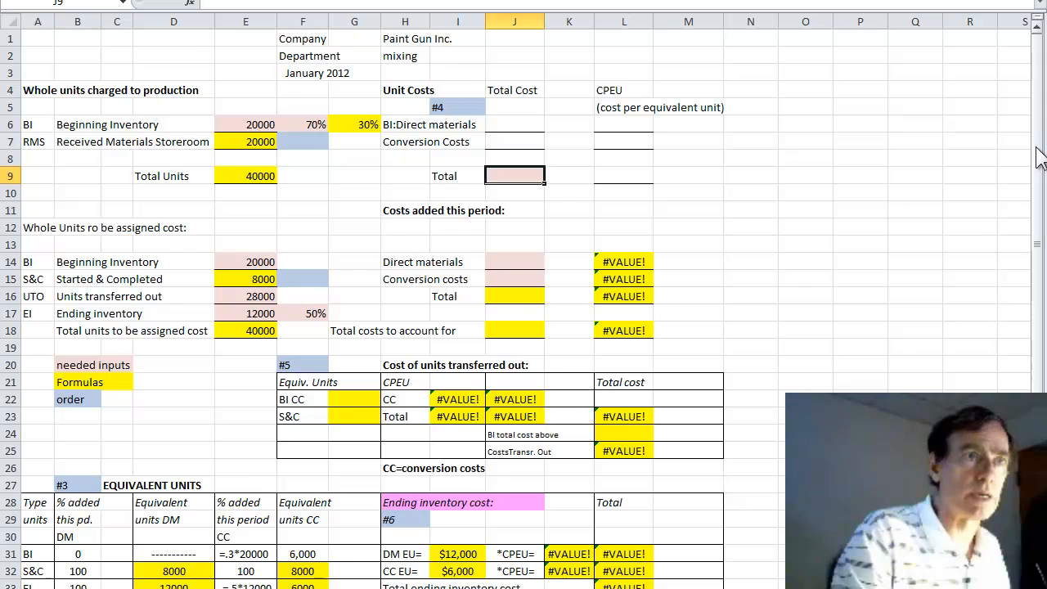
scroll("down", 3)
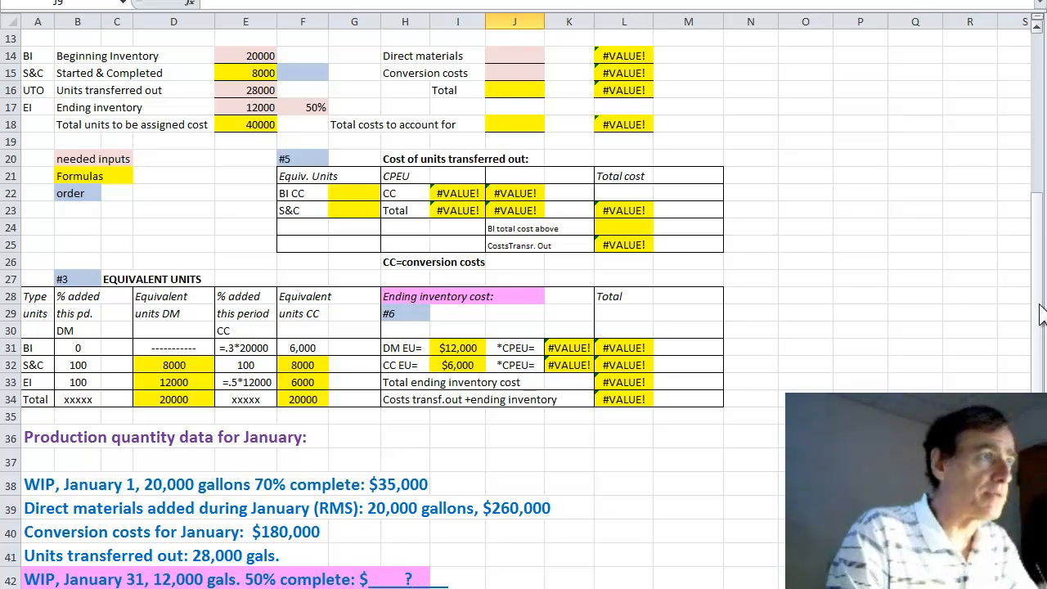
left_click(515, 90)
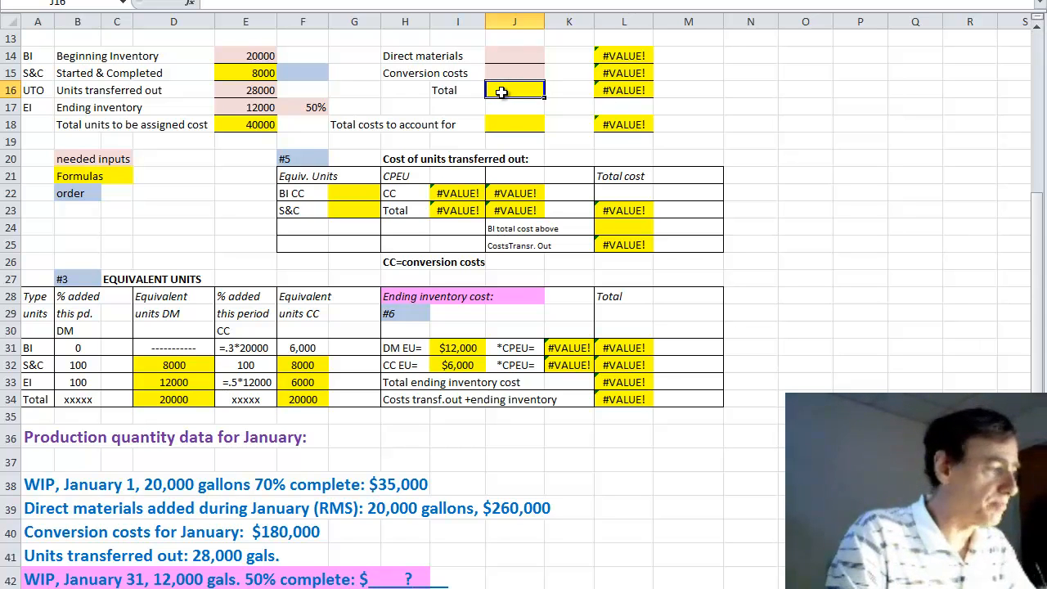
type("3500")
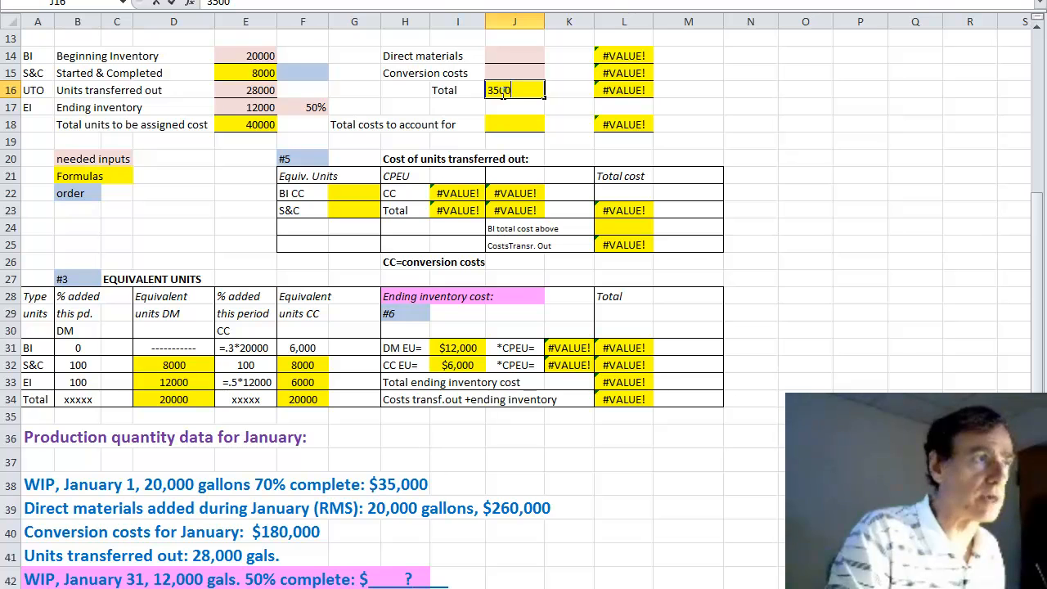
key("Return")
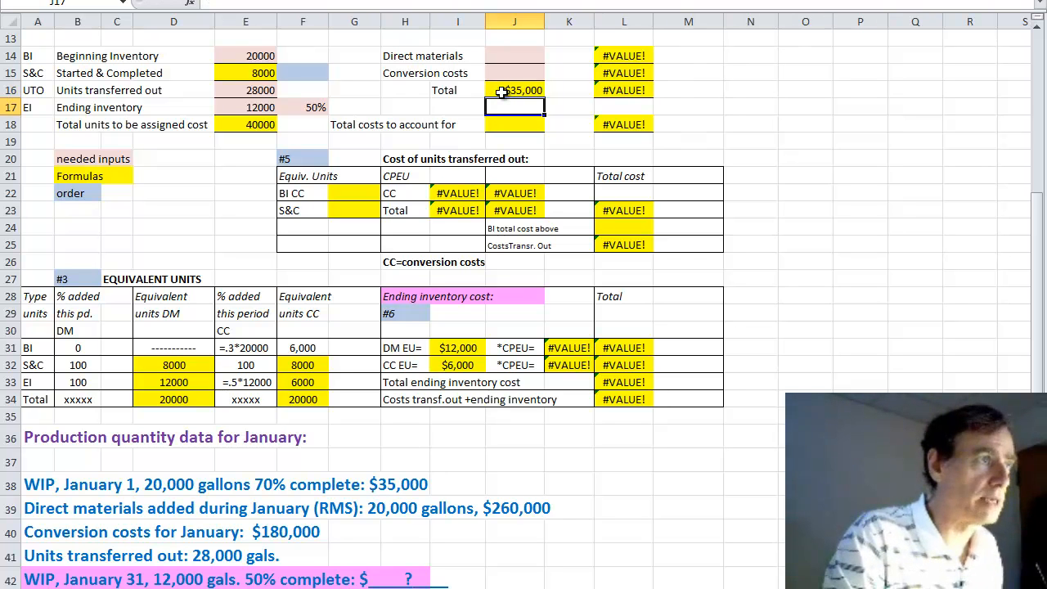